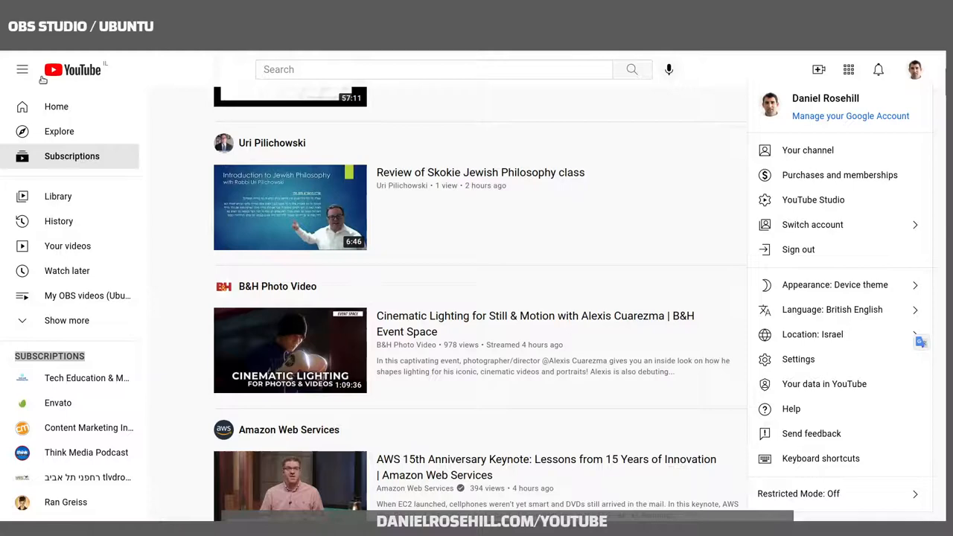
Go to the YouTube home feed and bring up the account menu from the profile avatar
left_click(57, 106)
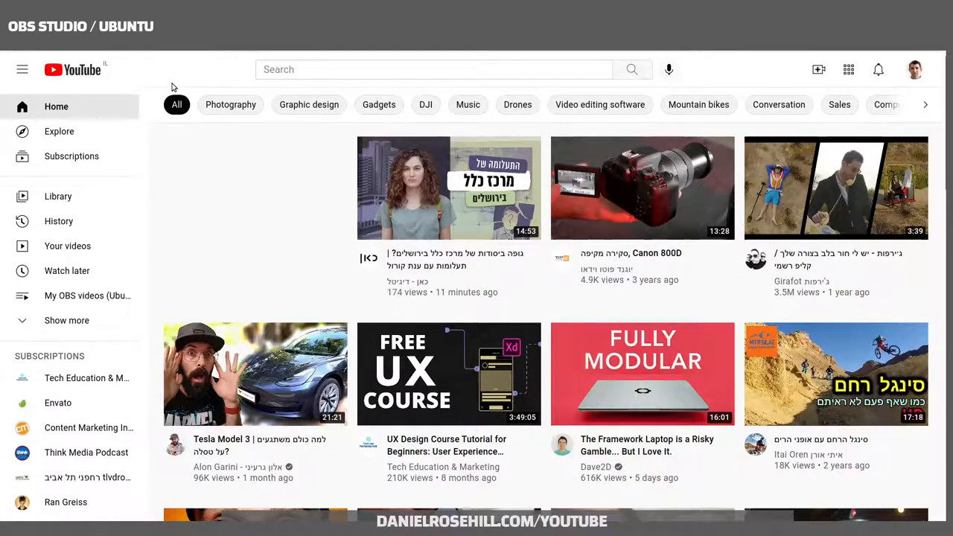
left_click(915, 70)
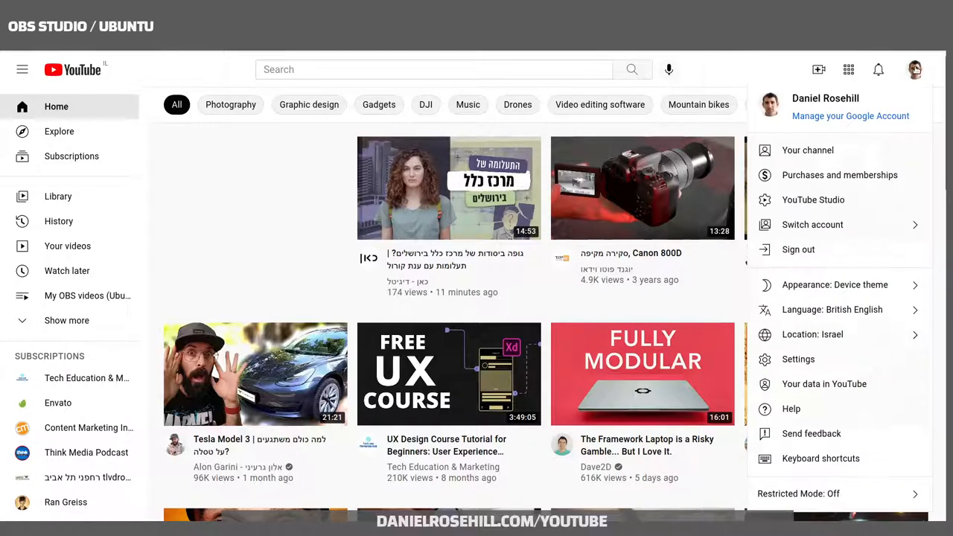
mouse_move(808, 149)
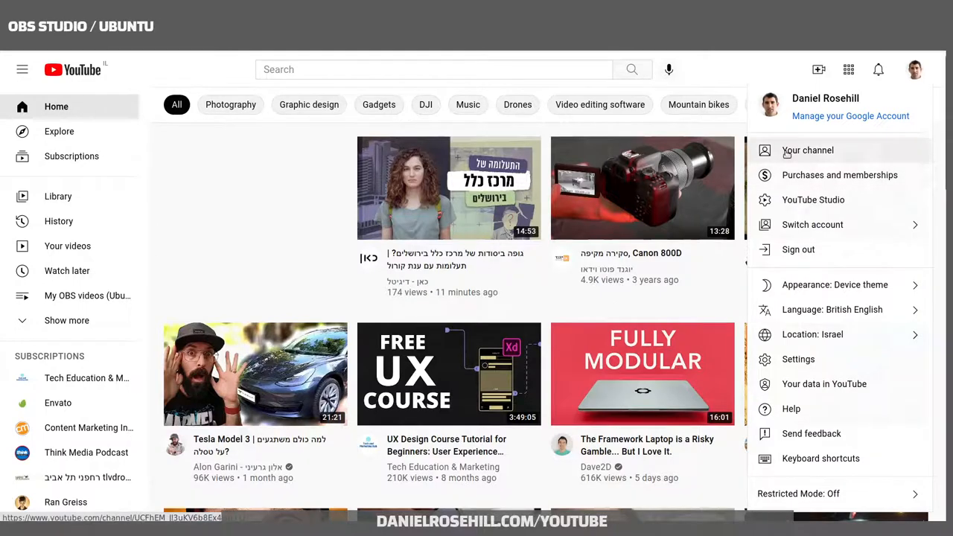
mouse_move(814, 223)
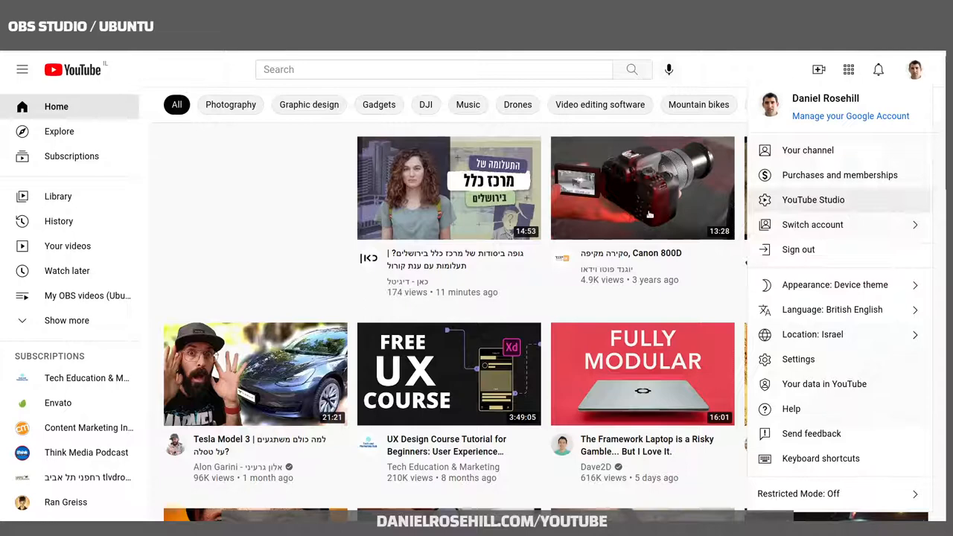
mouse_move(67, 271)
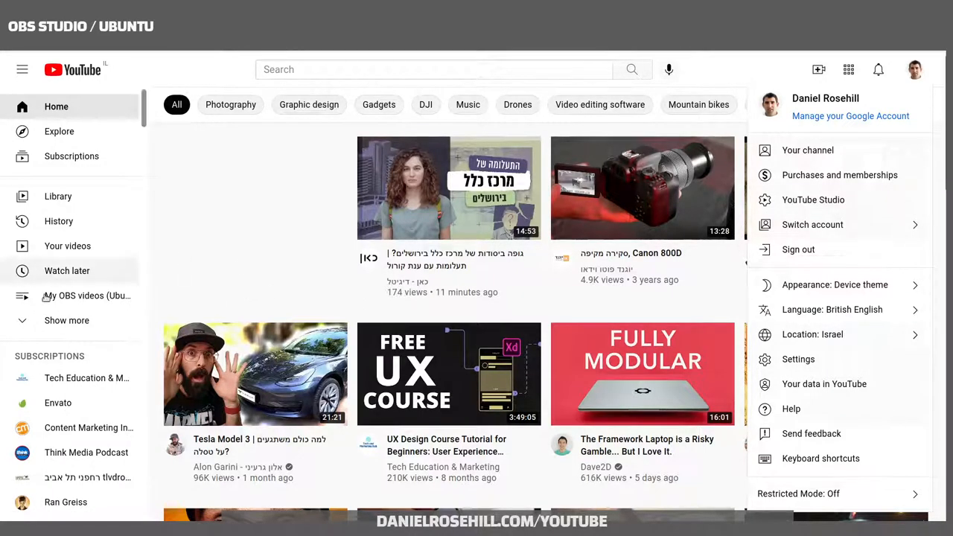
scroll("down", 3)
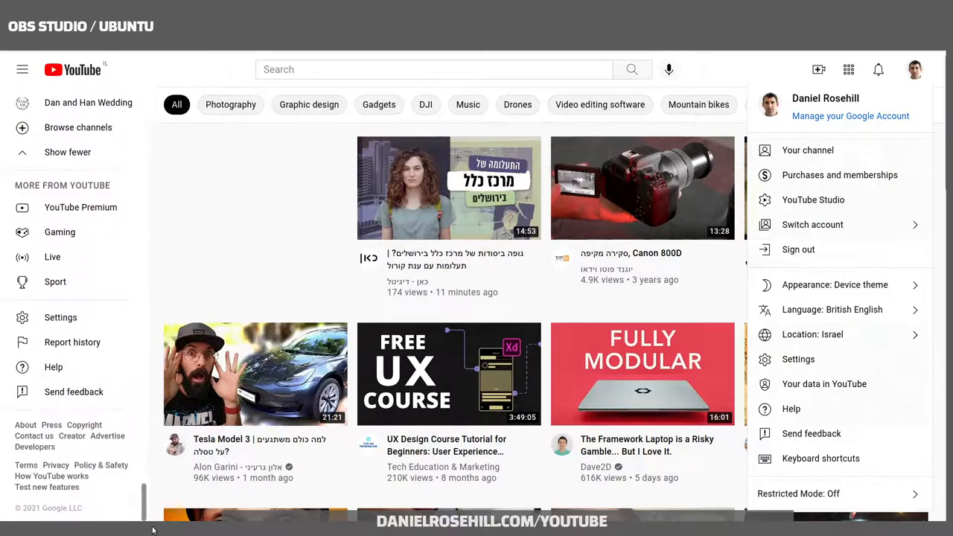
mouse_move(74, 392)
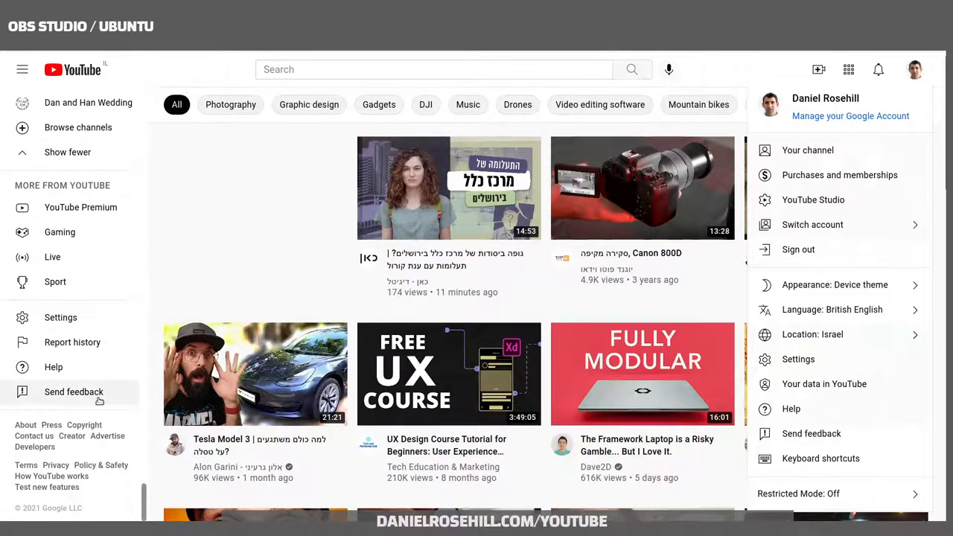
Show Your YouTube comments in My Activity and scroll through today's, yesterday's and 23 August's entries
left_click(825, 384)
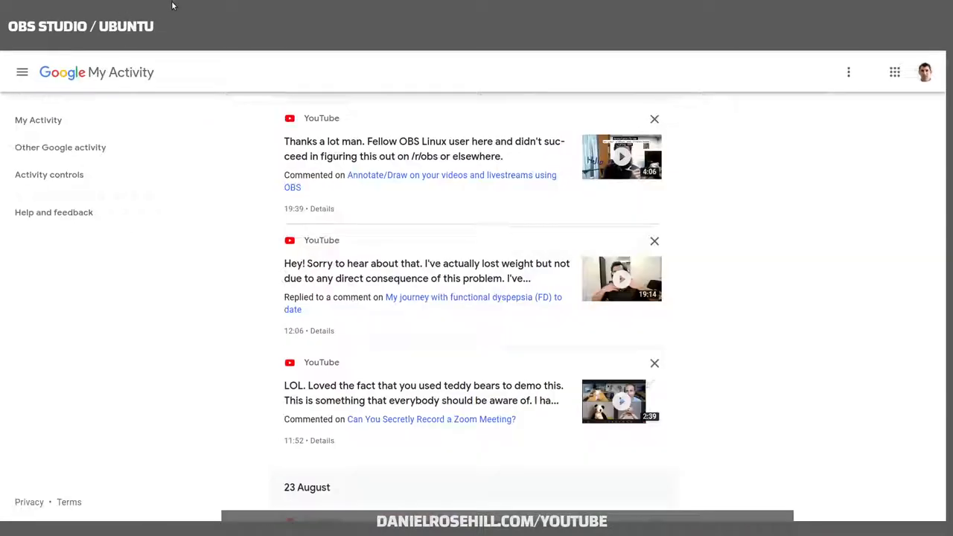
mouse_move(167, 264)
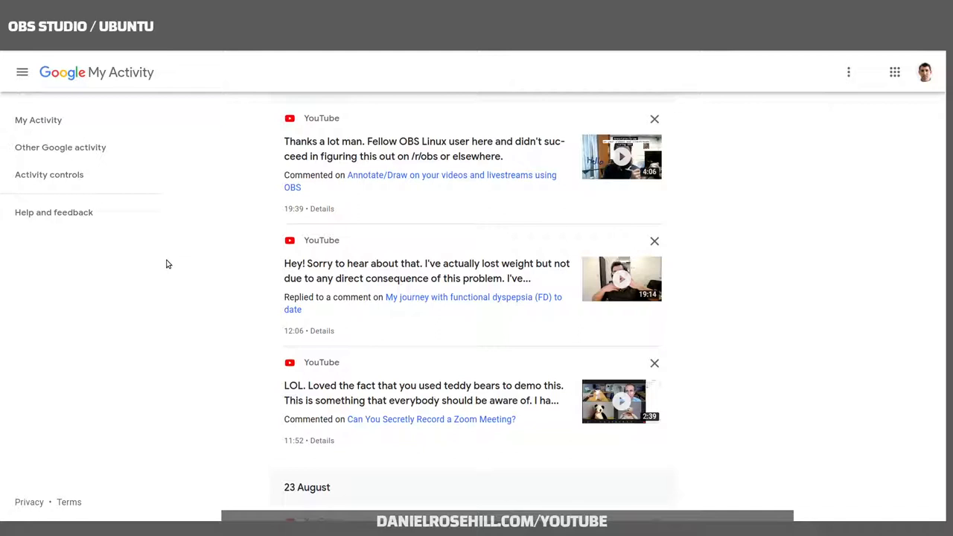
mouse_move(154, 104)
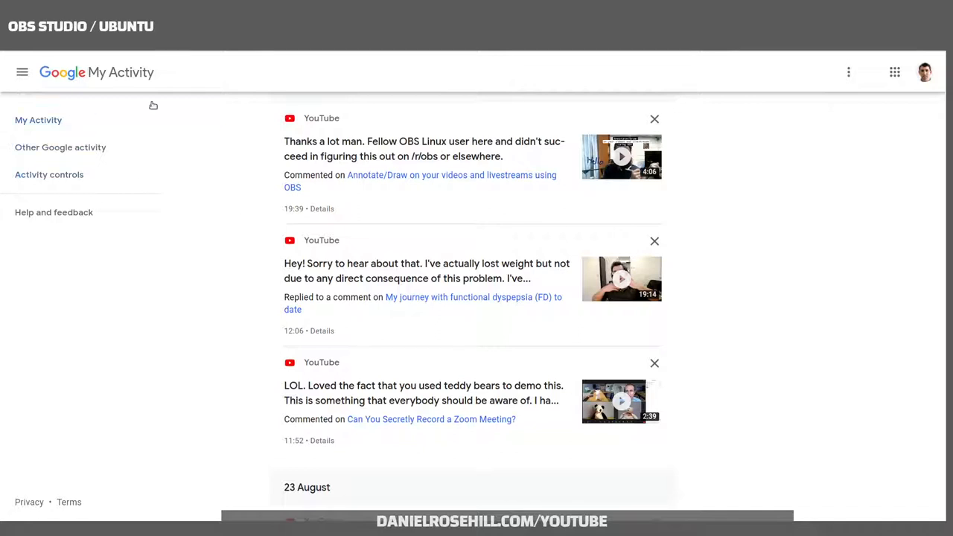
mouse_move(86, 72)
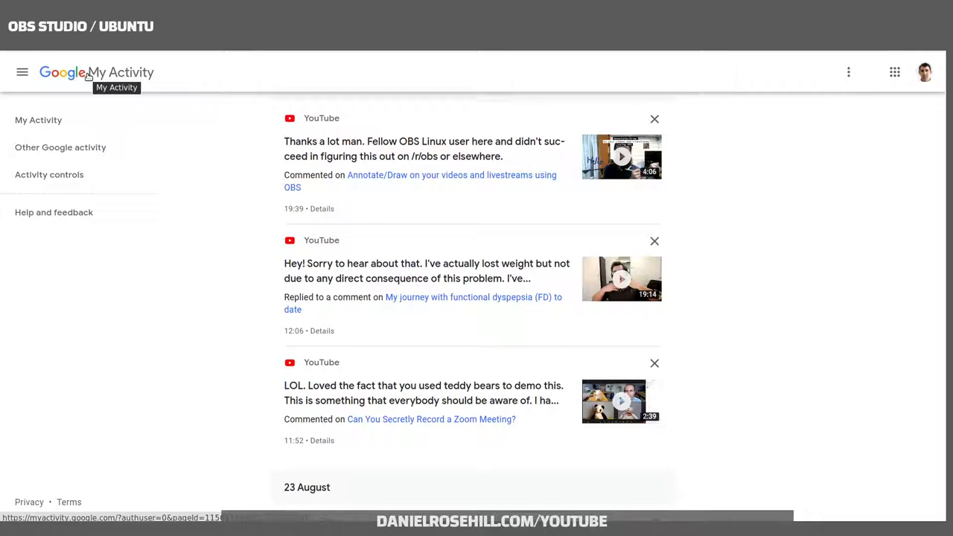
mouse_move(505, 256)
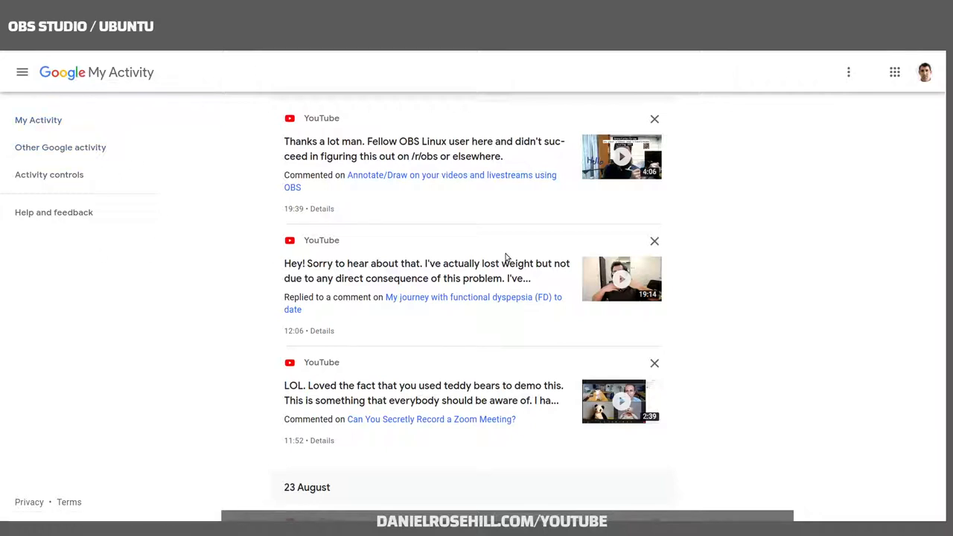
mouse_move(545, 242)
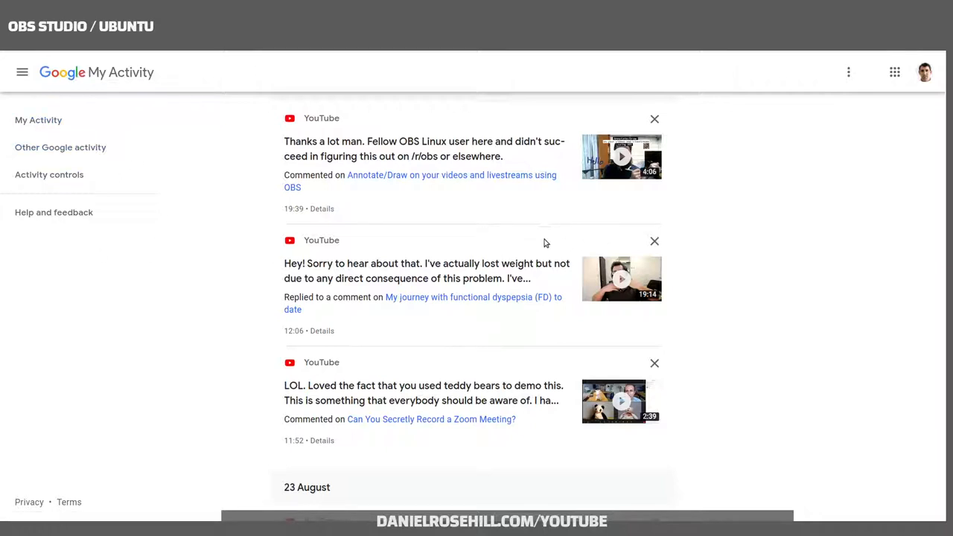
scroll("up", 3)
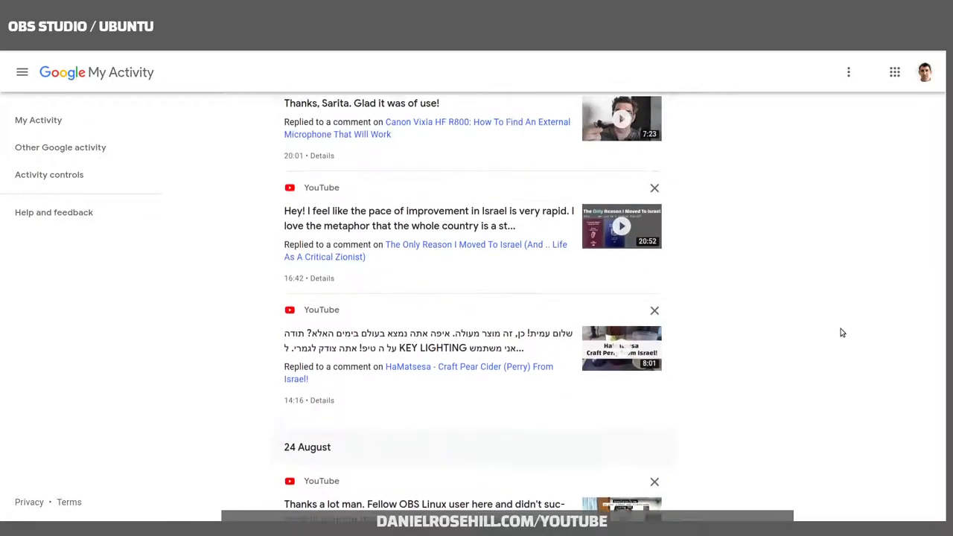
scroll("down", 3)
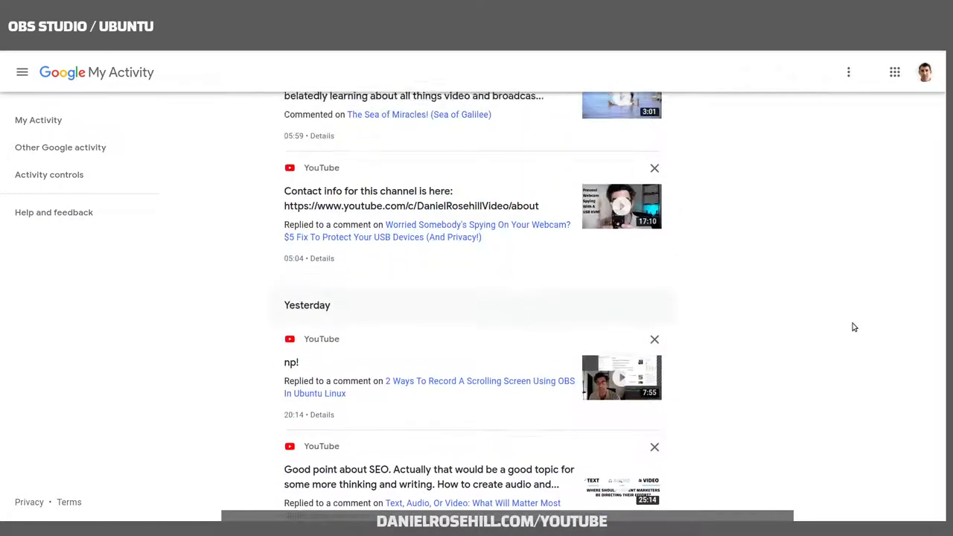
scroll("up", 3)
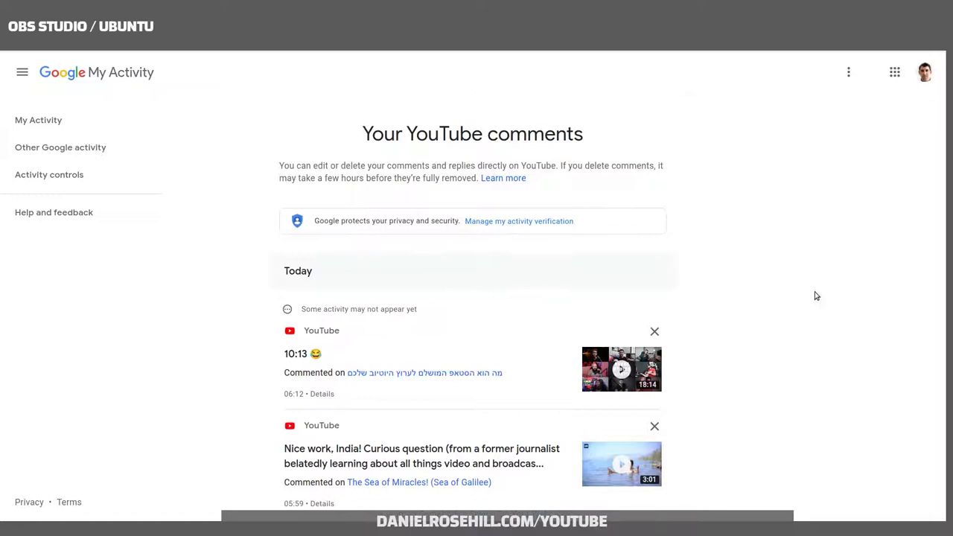
scroll("down", 3)
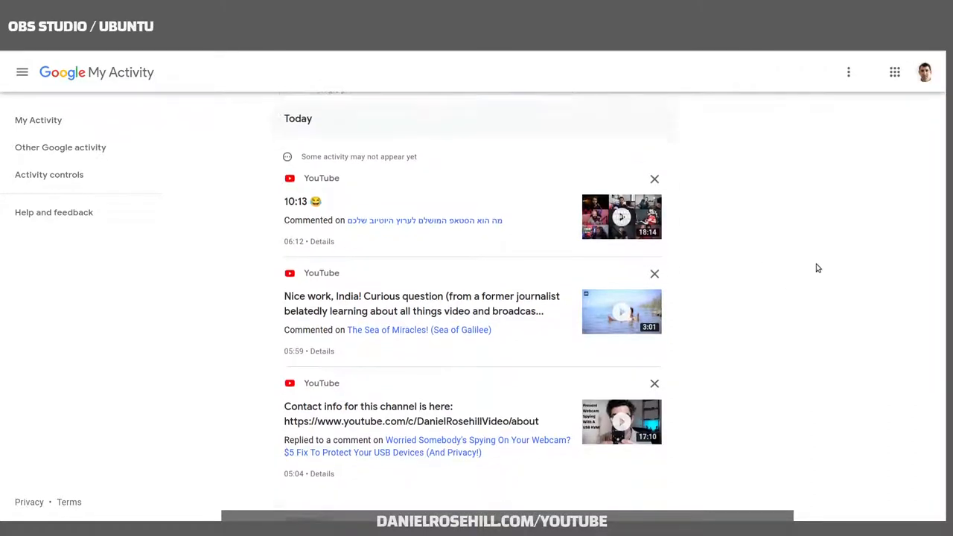
scroll("down", 3)
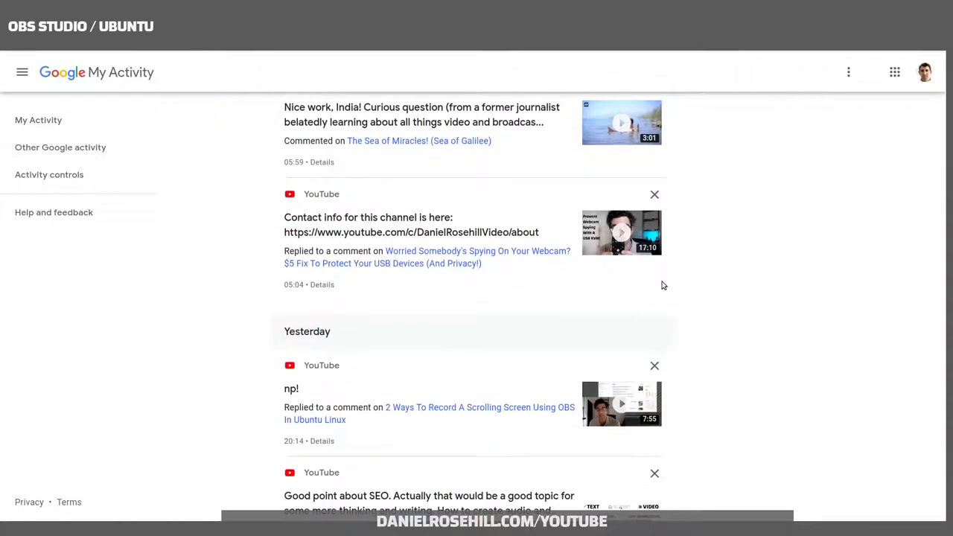
scroll("down", 3)
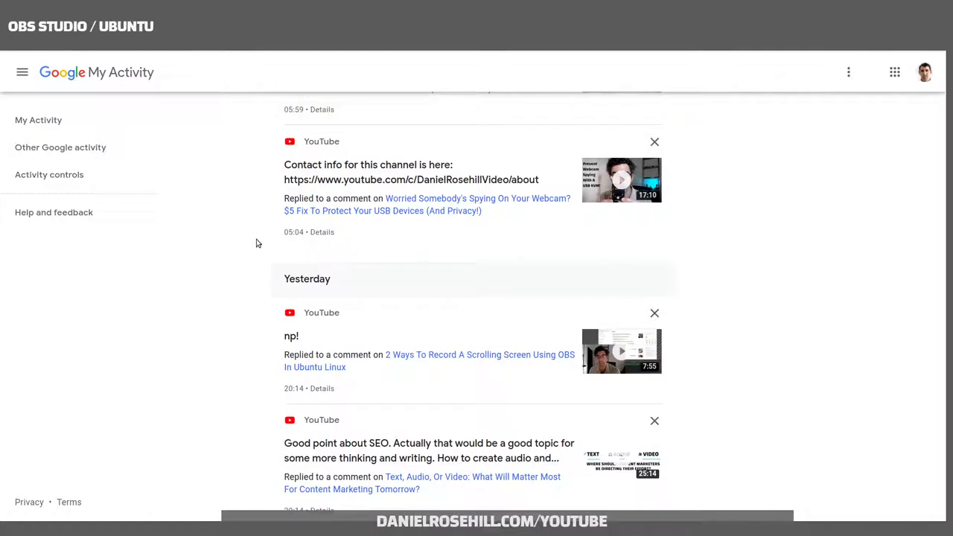
mouse_move(375, 260)
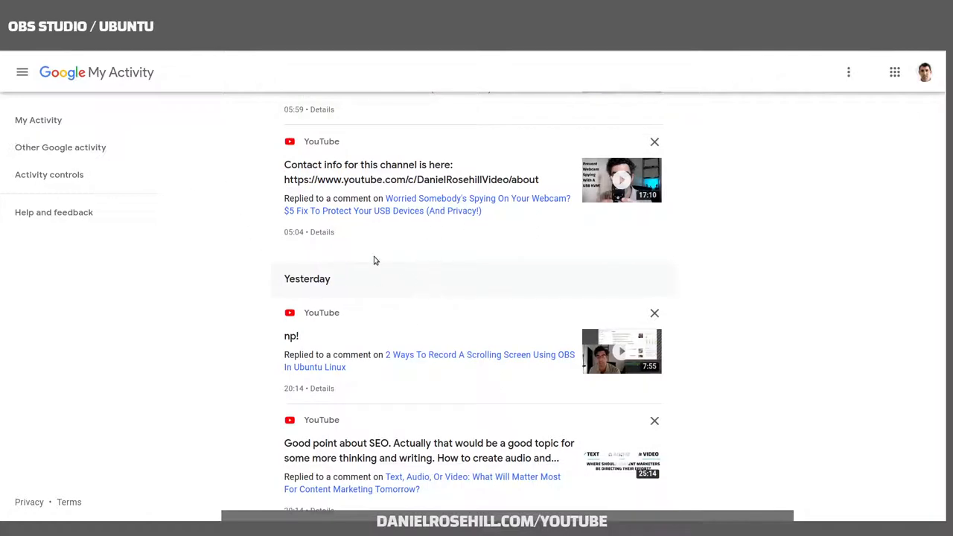
scroll("down", 3)
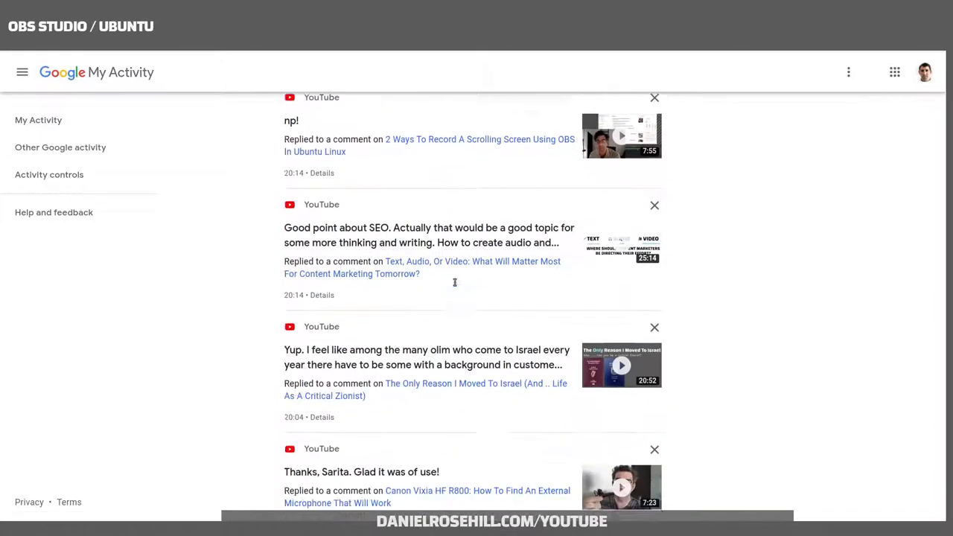
scroll("down", 3)
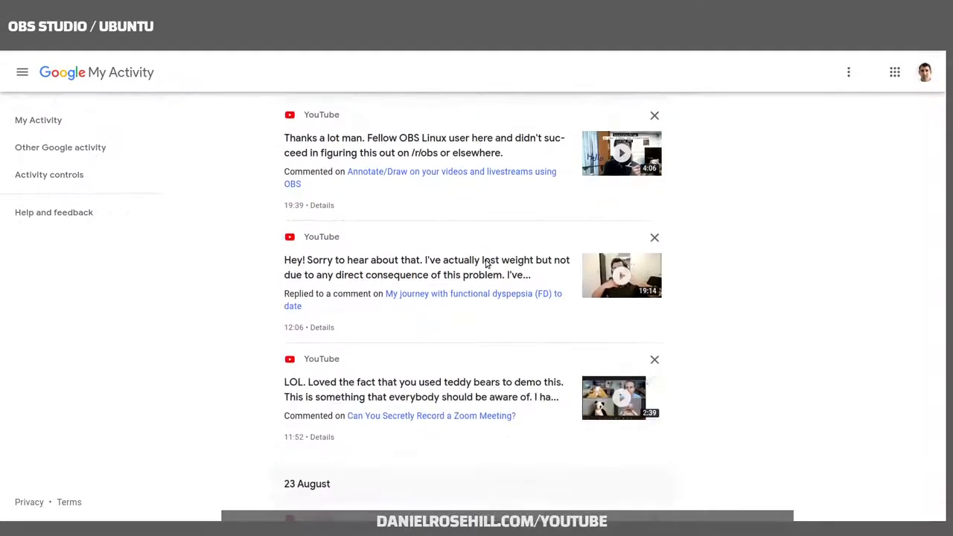
scroll("down", 3)
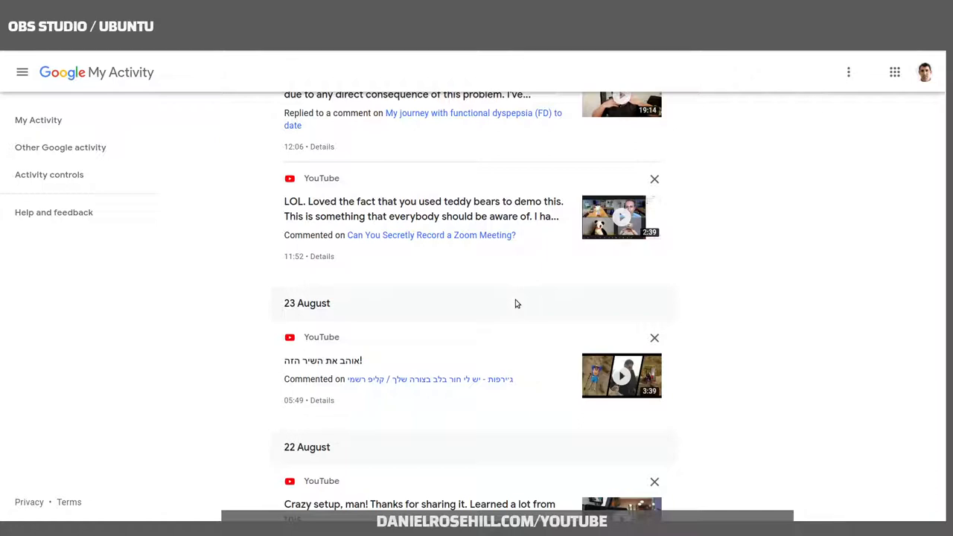
mouse_move(512, 254)
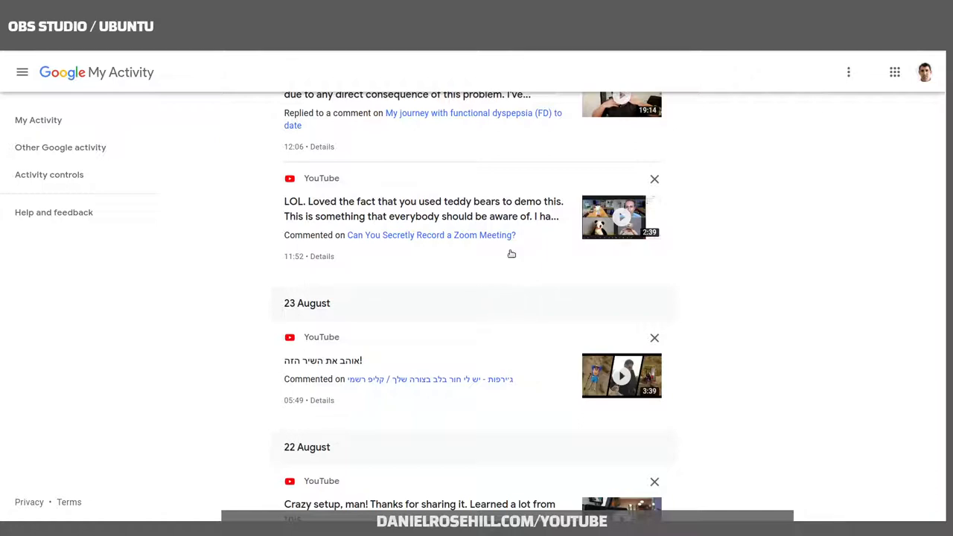
mouse_move(435, 185)
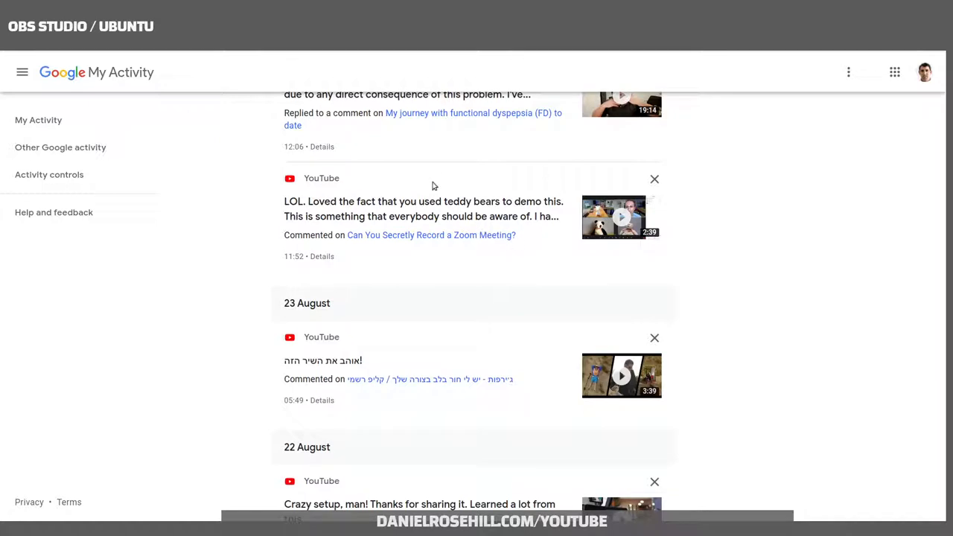
mouse_move(375, 282)
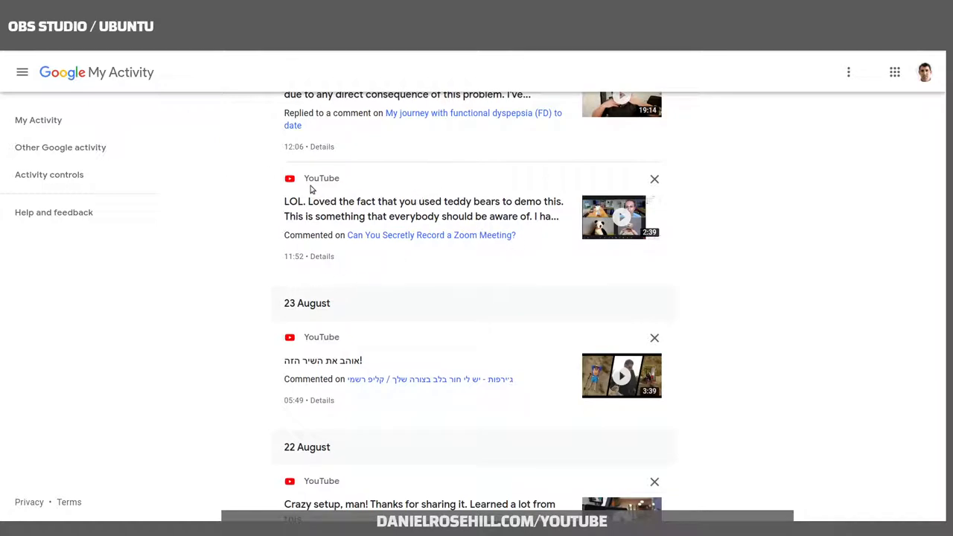
mouse_move(115, 247)
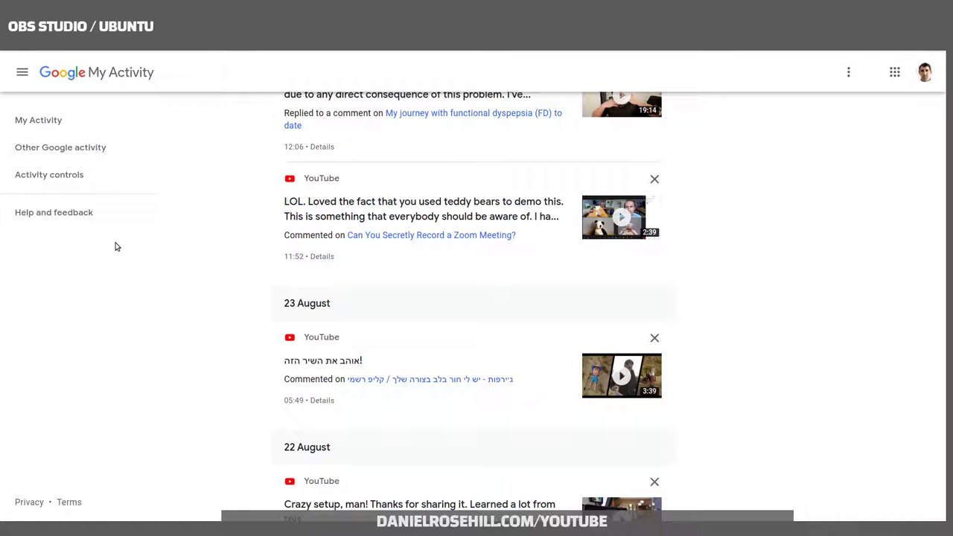
mouse_move(200, 238)
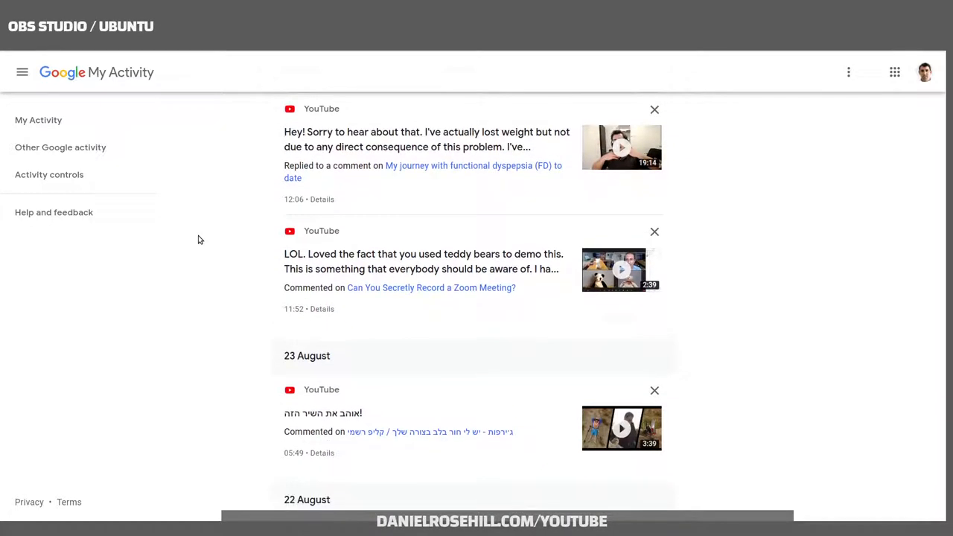
mouse_move(654, 390)
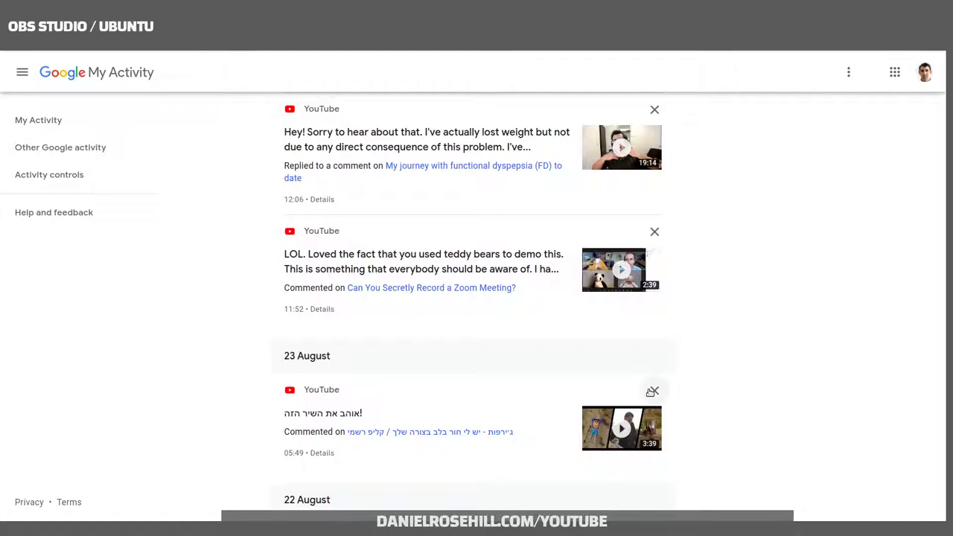
Start removing the 23 August YouTube comment, then cancel the delete confirmation so it stays listed
left_click(653, 390)
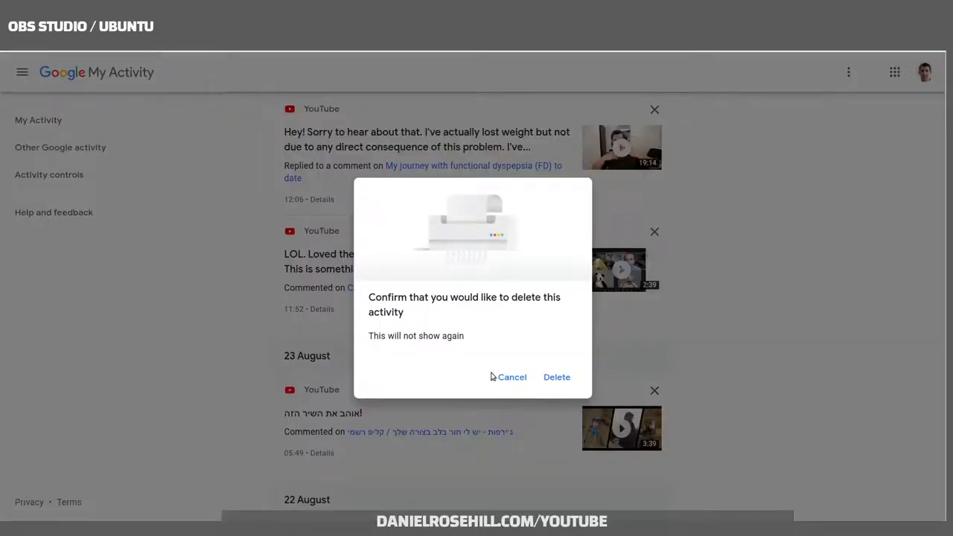
left_click(512, 377)
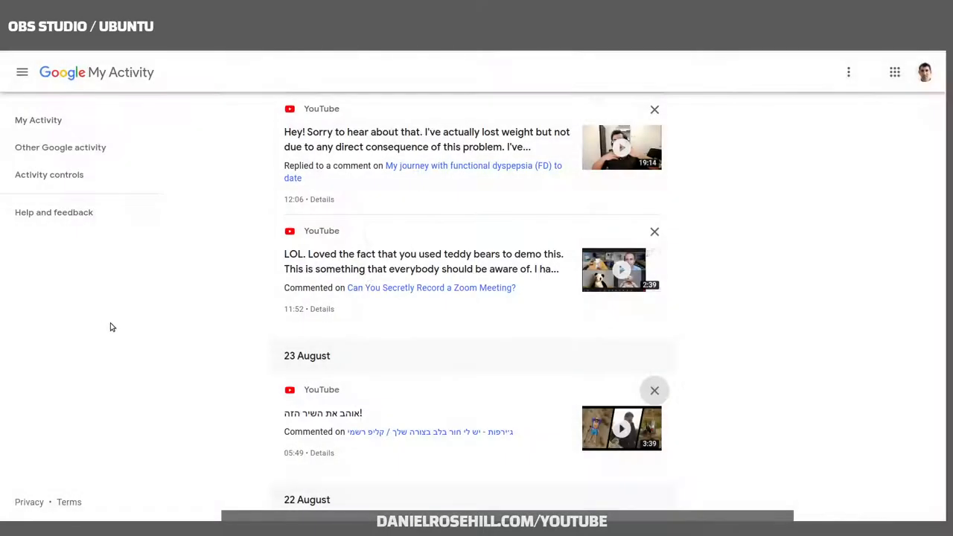
mouse_move(182, 295)
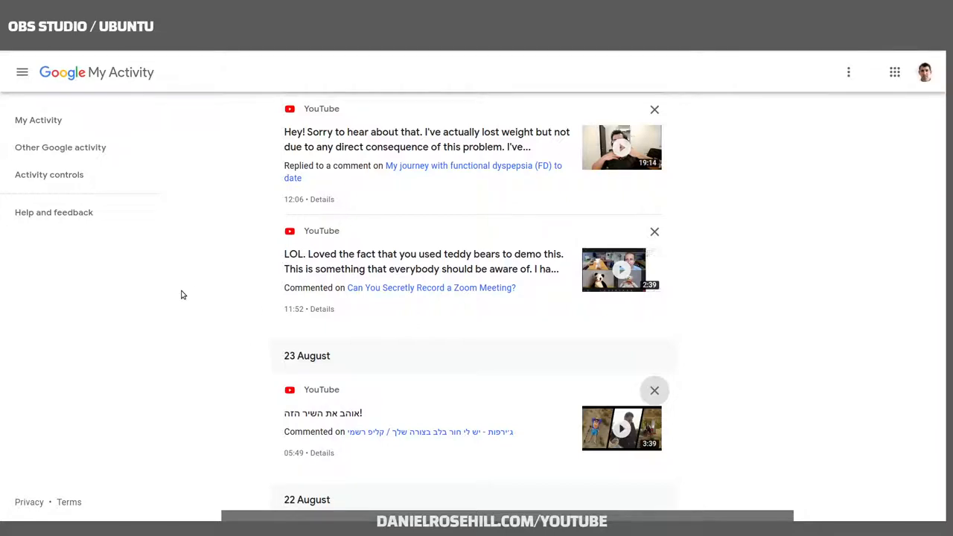
mouse_move(298, 12)
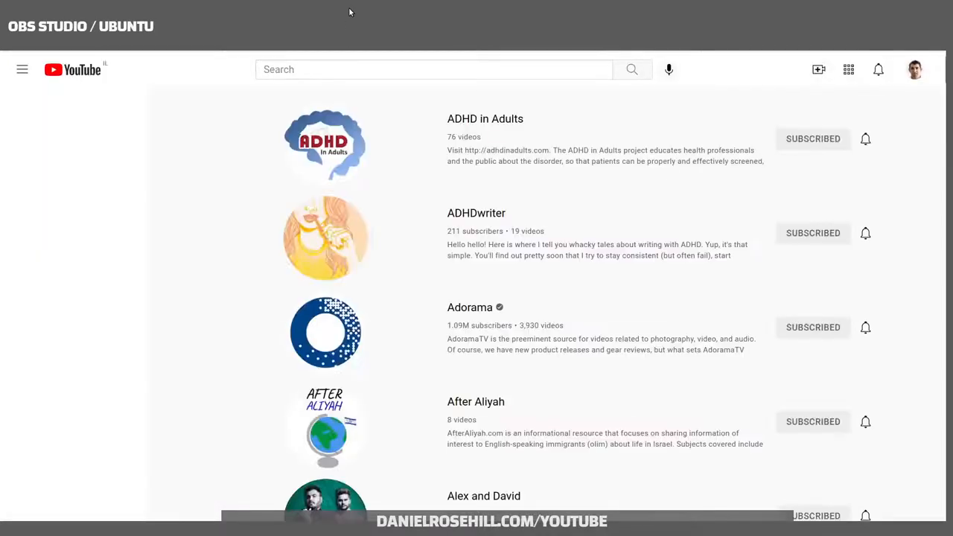
Expand the guide sidebar beside the subscribed channels list
left_click(21, 70)
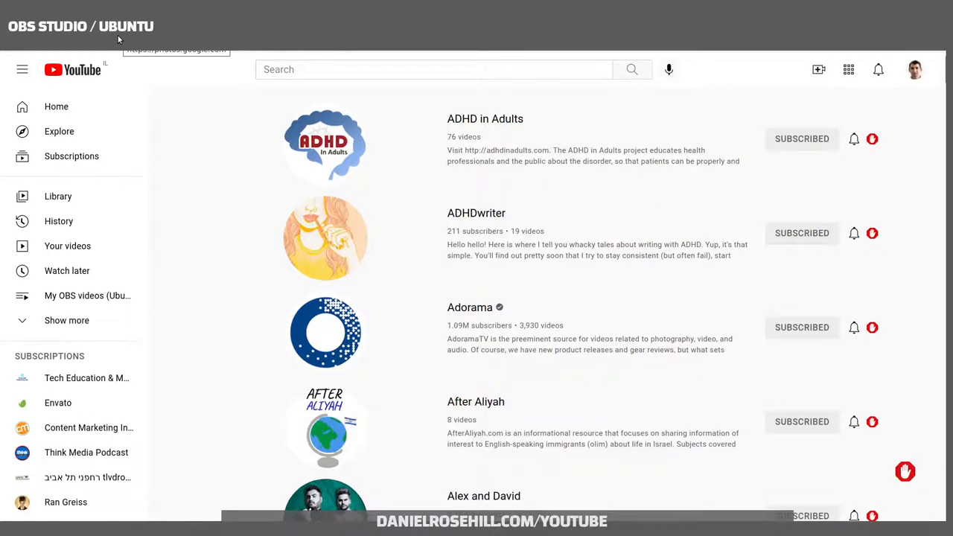
mouse_move(120, 37)
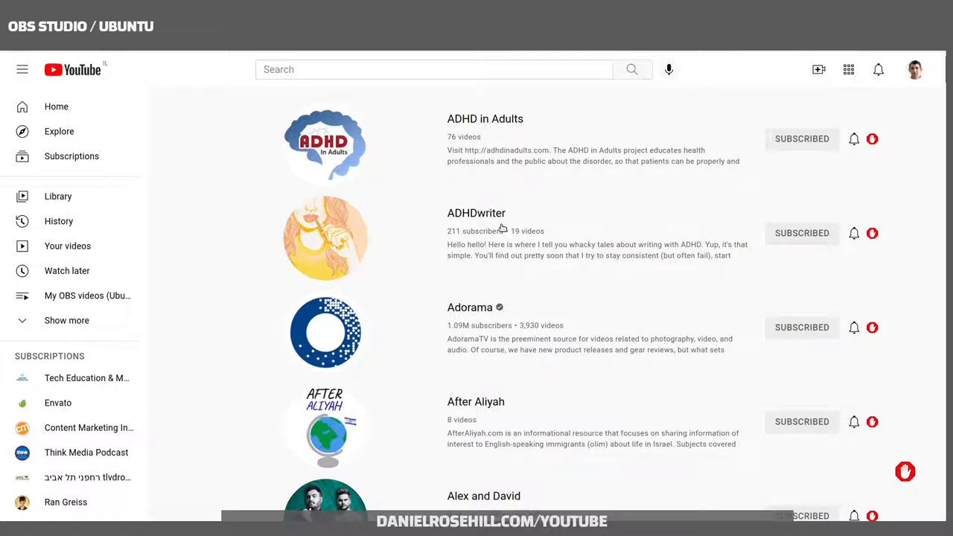
mouse_move(477, 213)
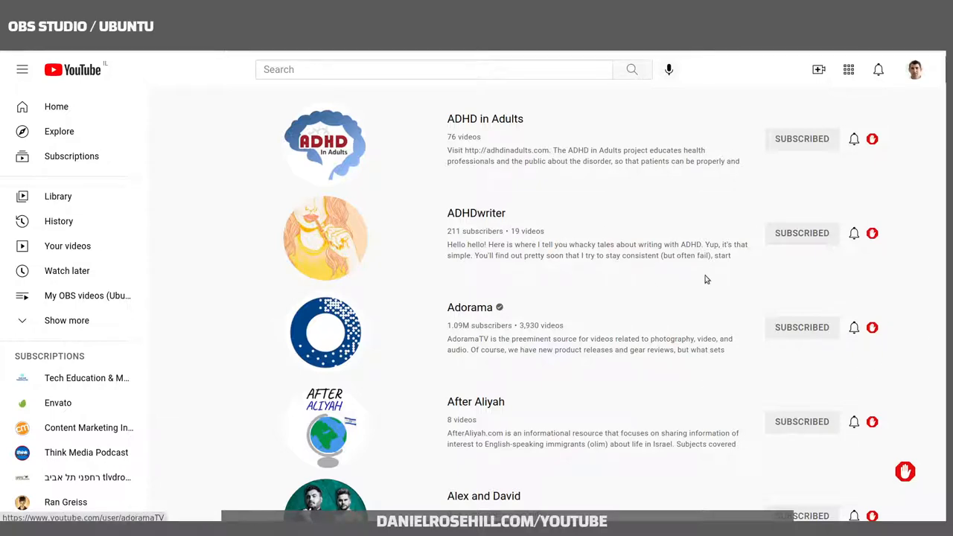
mouse_move(373, 197)
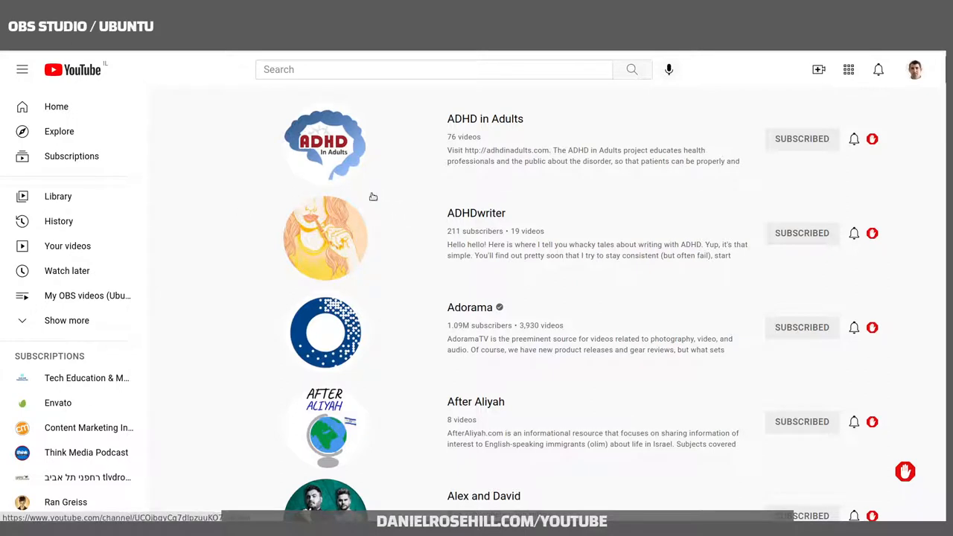
mouse_move(534, 247)
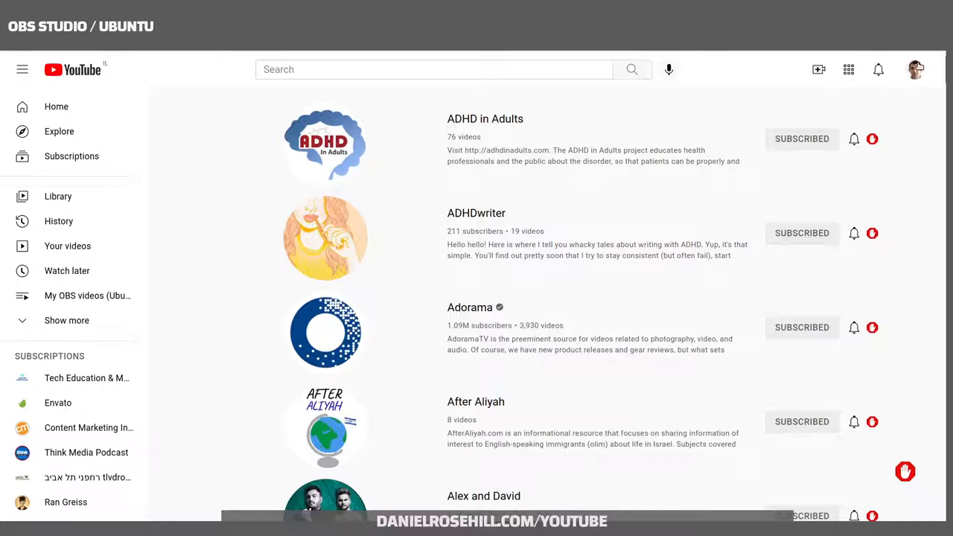
mouse_move(297, 167)
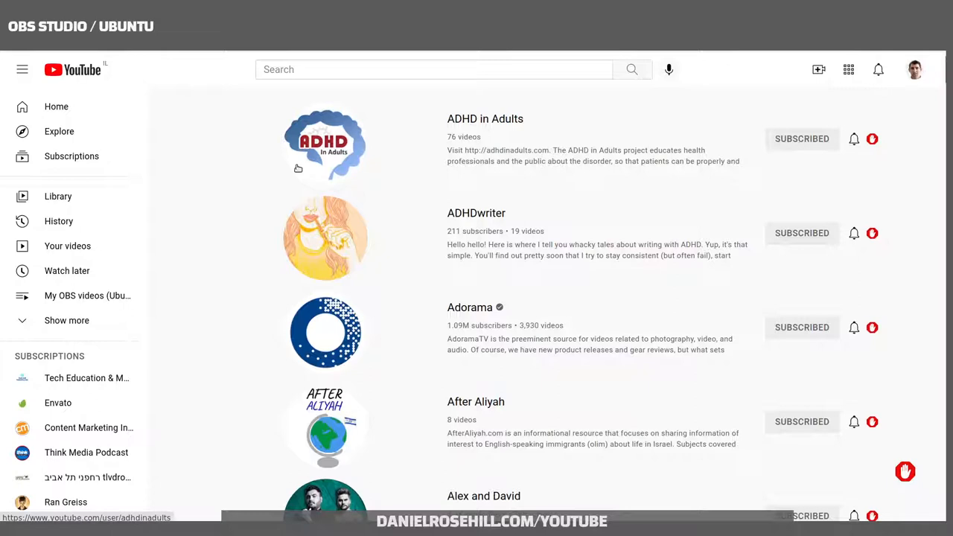
mouse_move(629, 246)
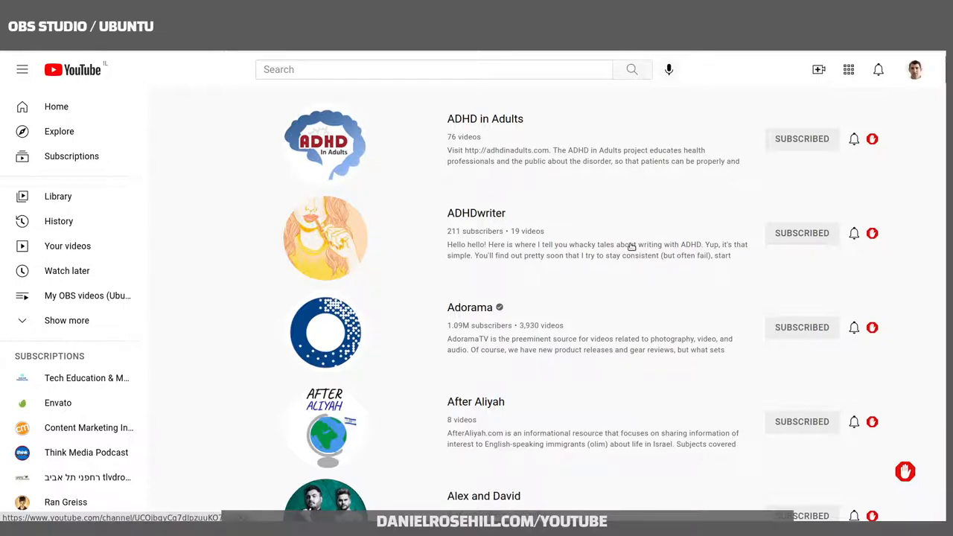
mouse_move(571, 234)
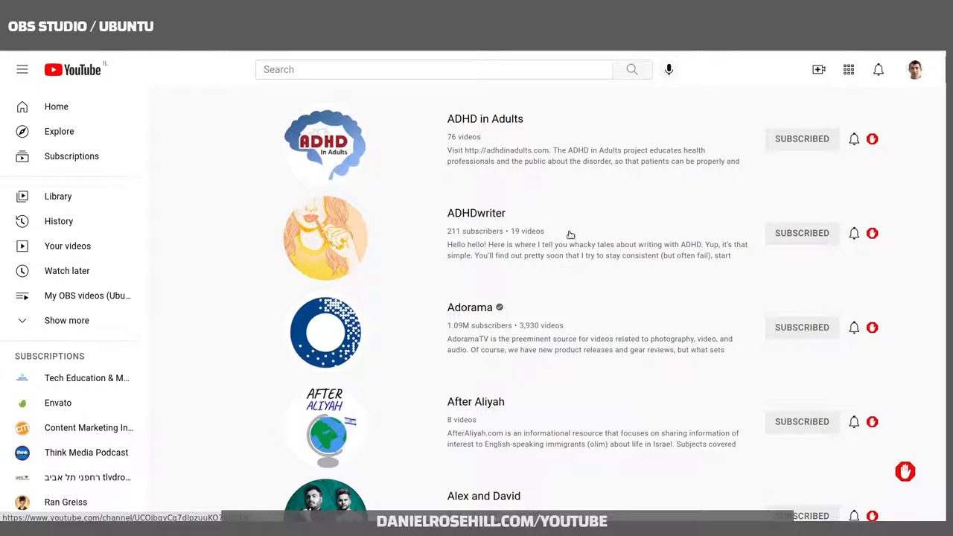
mouse_move(383, 173)
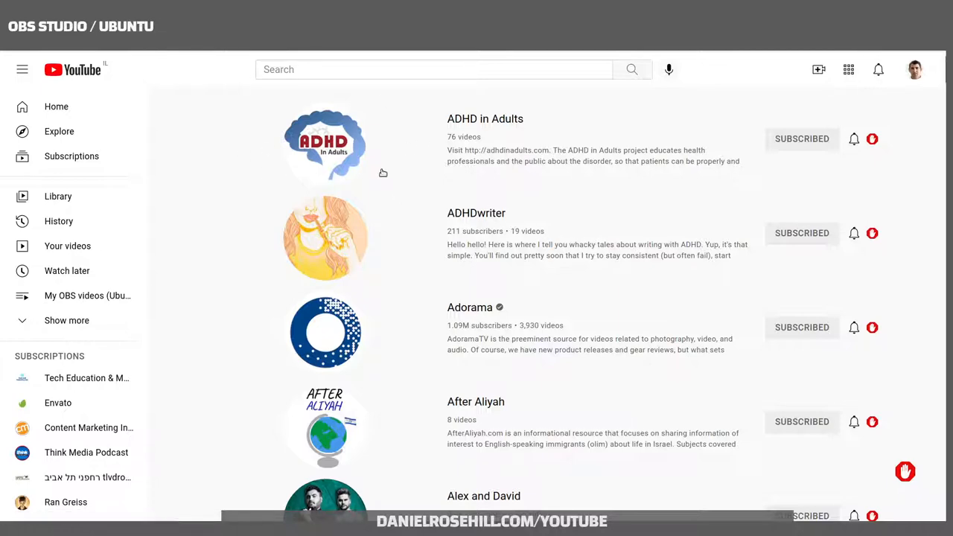
left_click(914, 70)
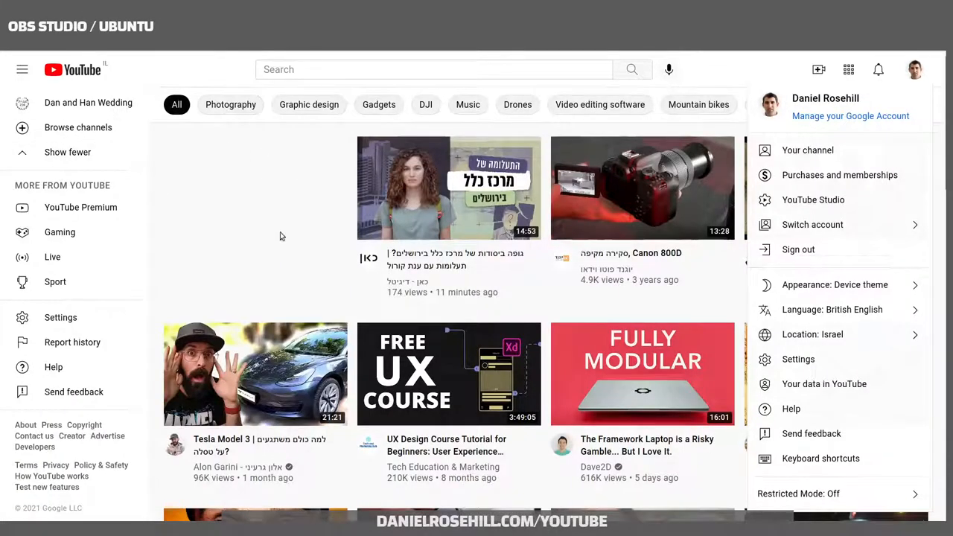
mouse_move(157, 475)
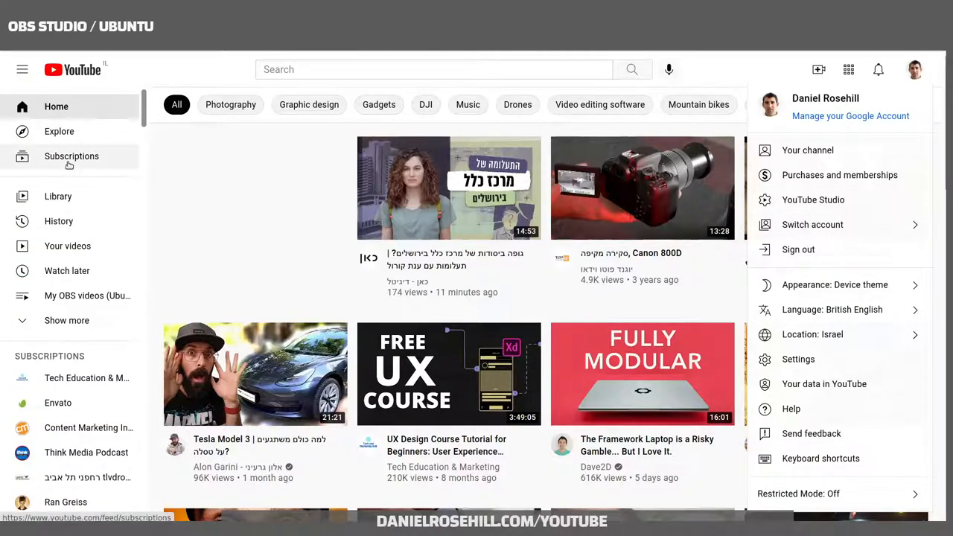
left_click(72, 156)
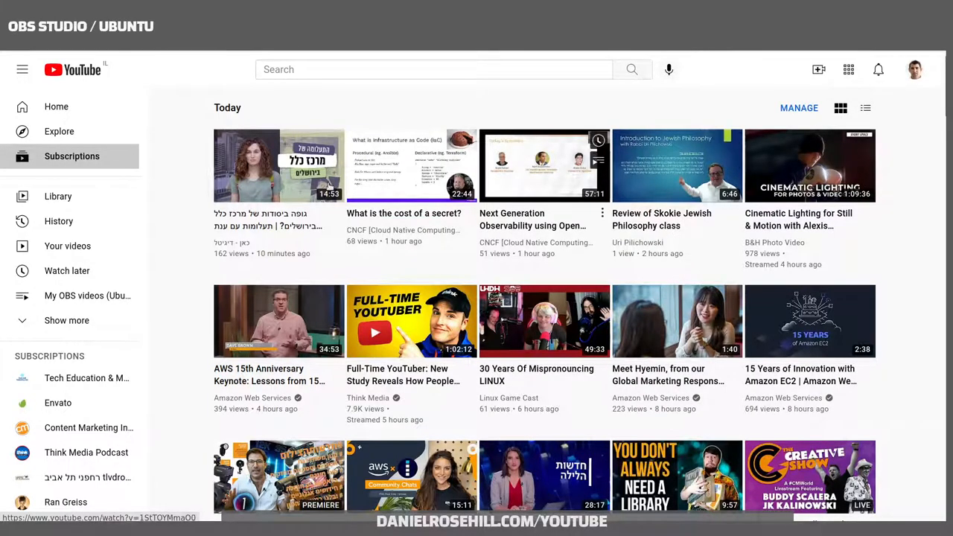
left_click(866, 107)
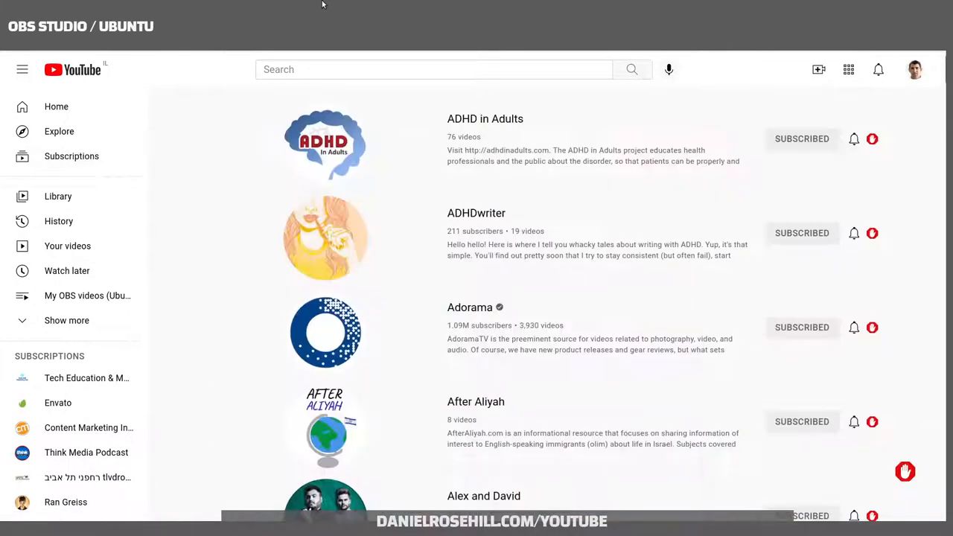
mouse_move(111, 55)
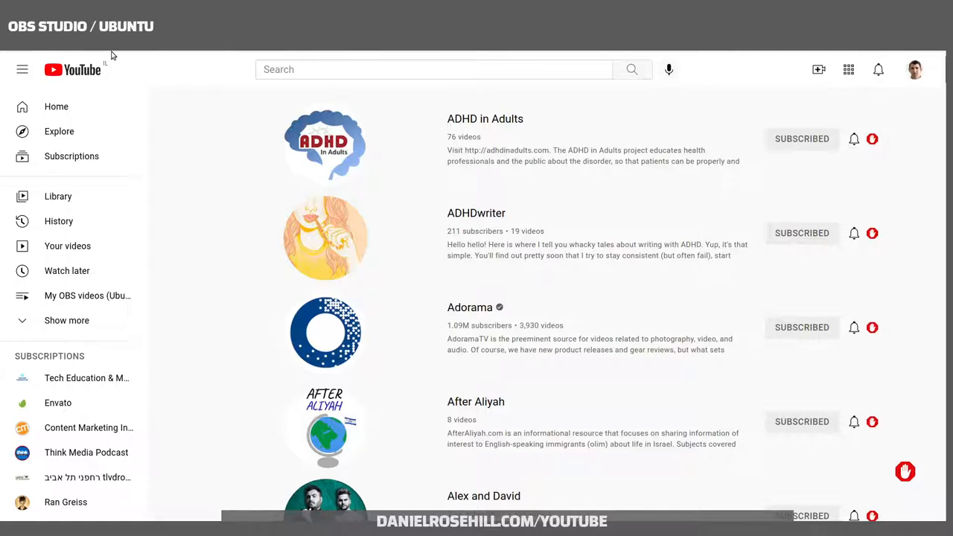
mouse_move(259, 107)
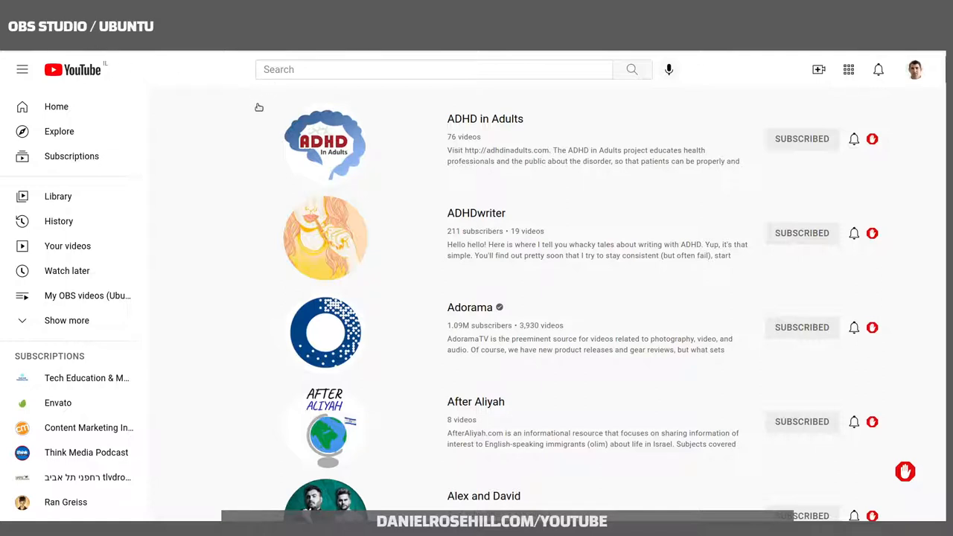
mouse_move(145, 45)
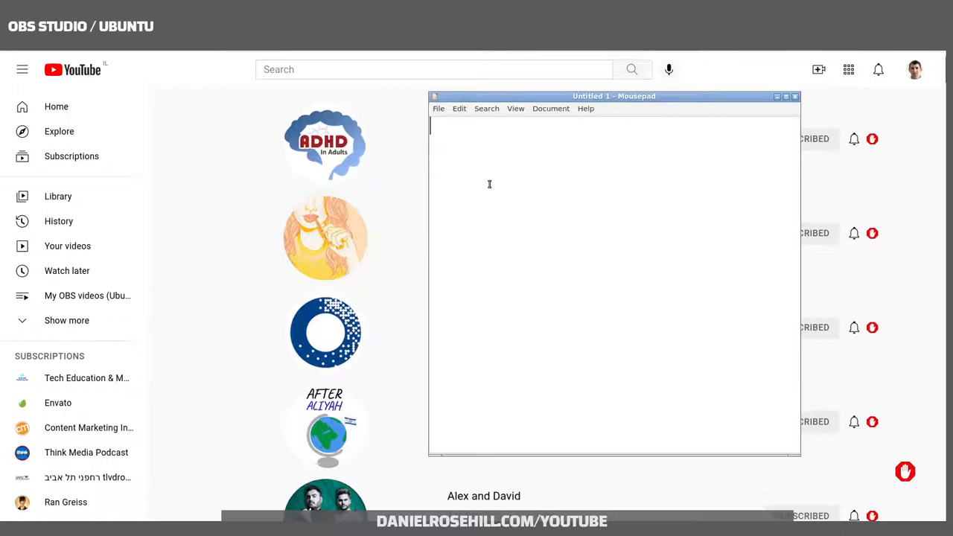
type("https://www.youtube.com/feed/channels")
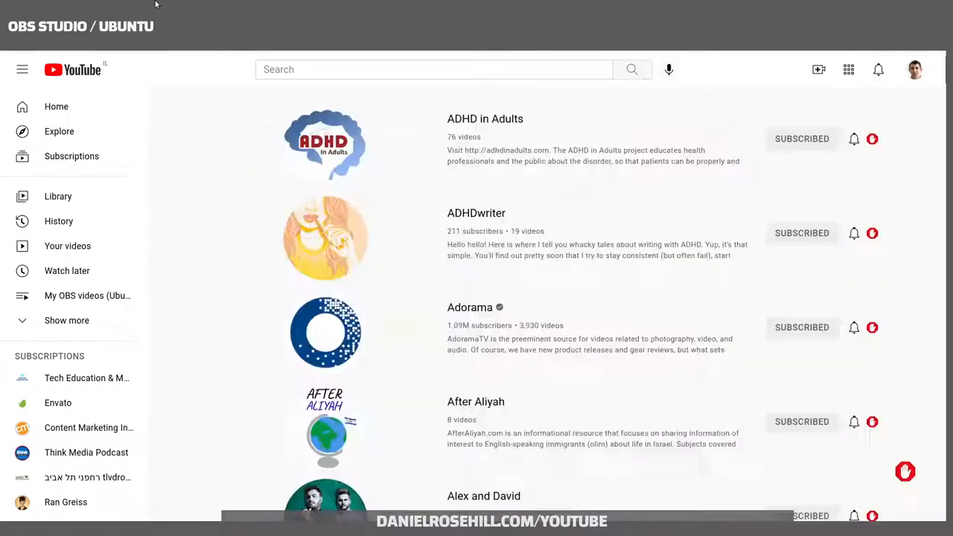
left_click(72, 157)
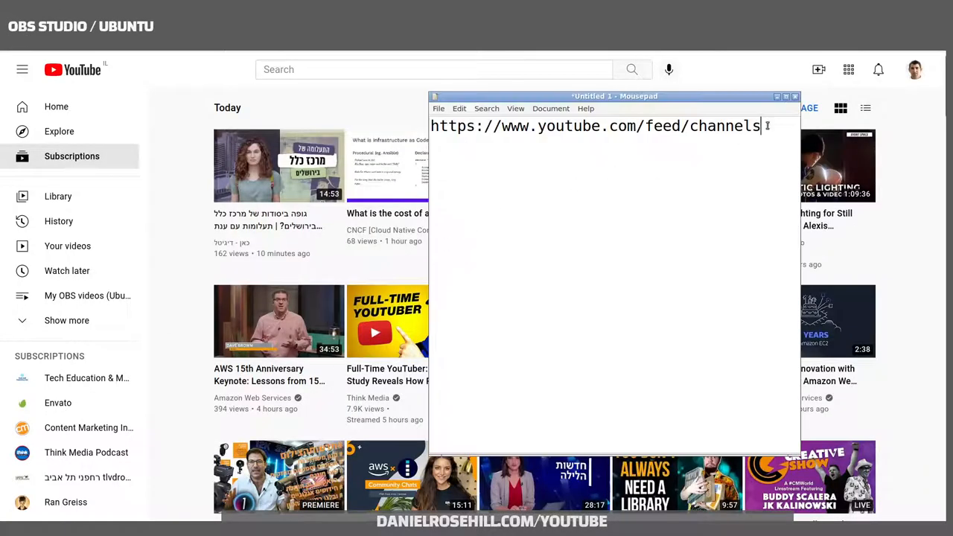
type("https://www.youtube.com/feed/subscriptions")
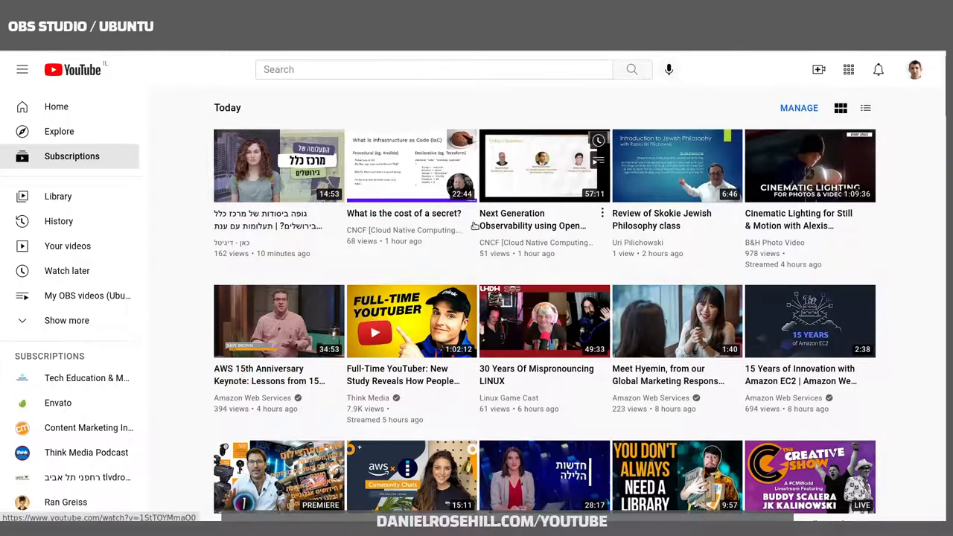
Switch the subscriptions feed to list view so uploads appear grouped under each channel
scroll("down", 3)
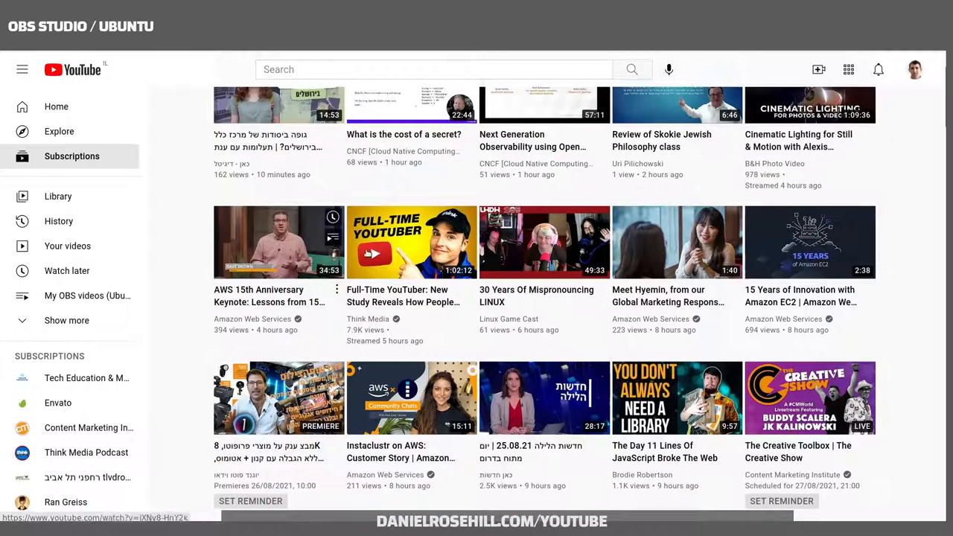
scroll("down", 3)
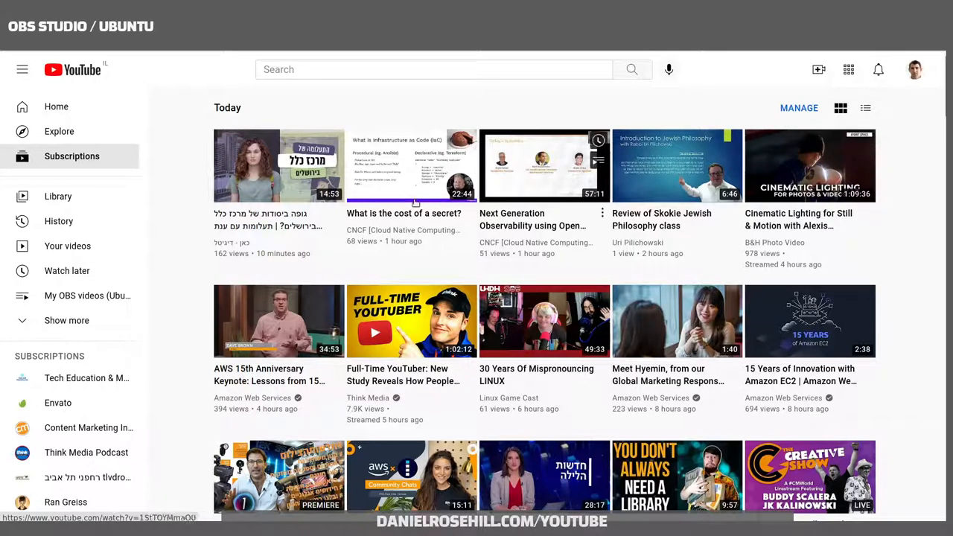
mouse_move(423, 195)
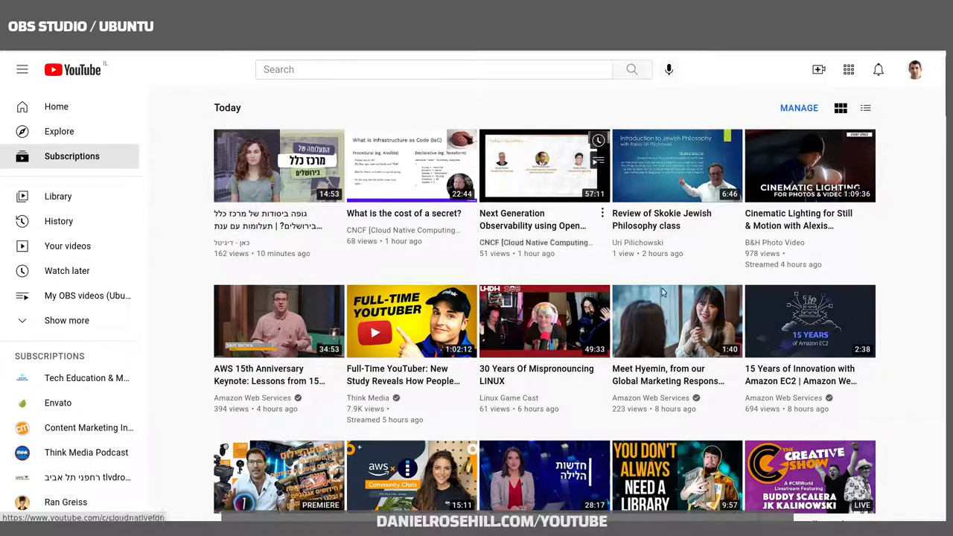
left_click(865, 107)
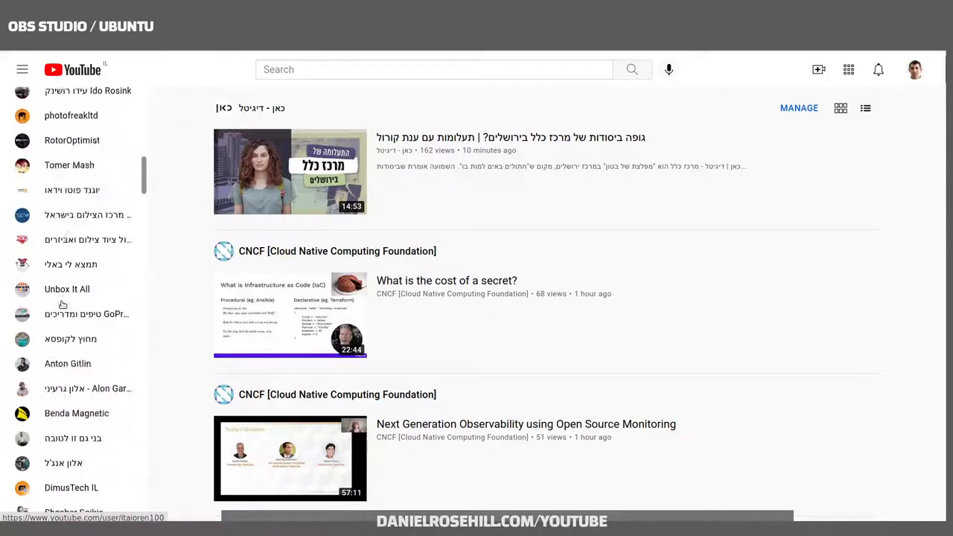
Visit Browse channels and a channel page, then return to the full alphabetical list of subscribed channels
scroll("down", 3)
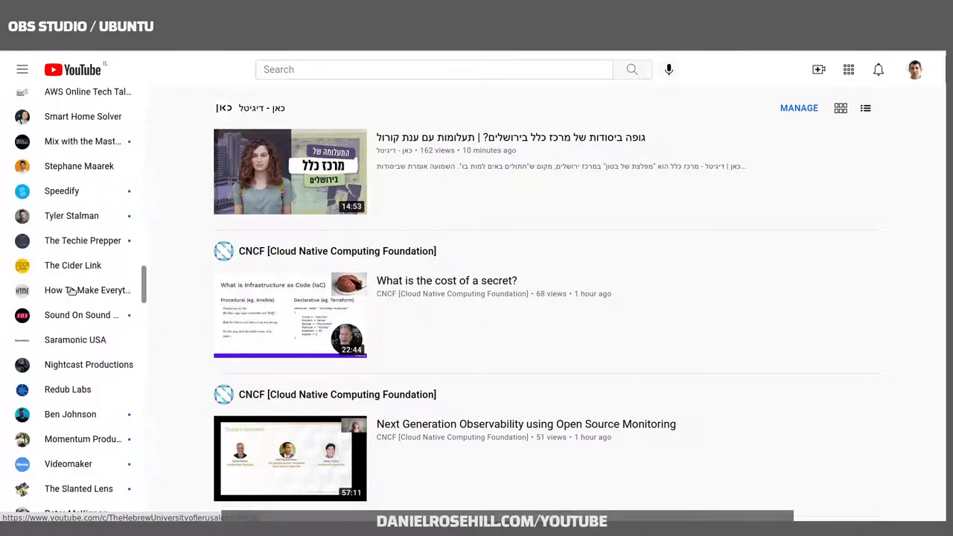
scroll("down", 3)
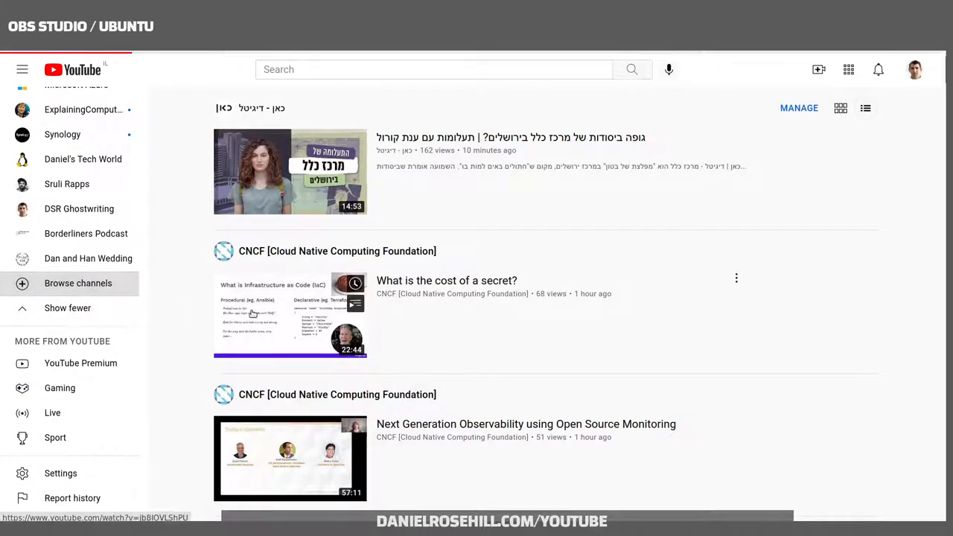
left_click(77, 283)
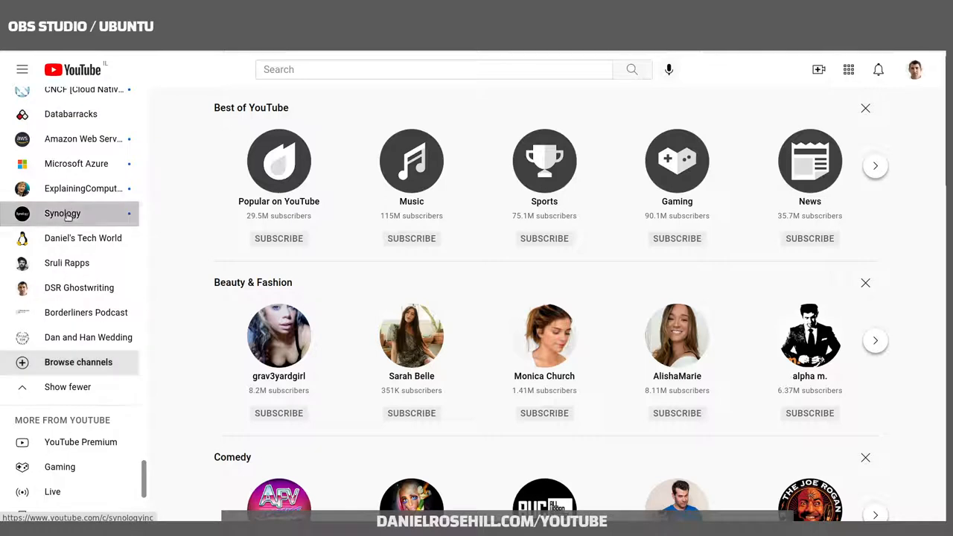
left_click(63, 213)
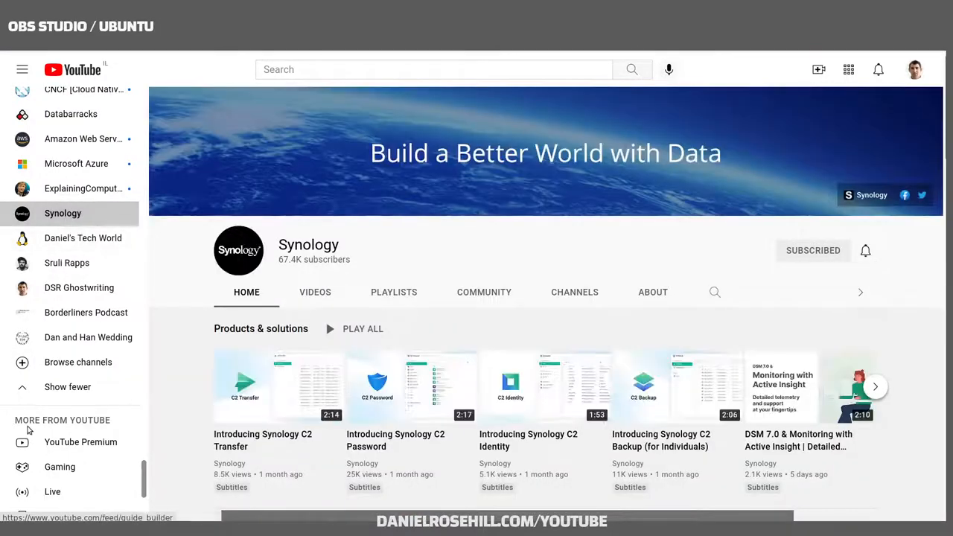
left_click(71, 157)
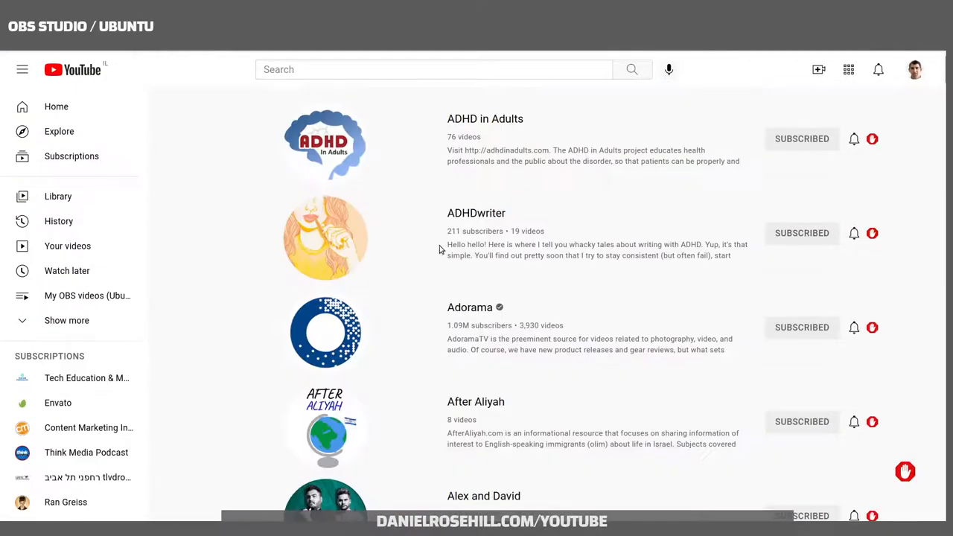
mouse_move(450, 246)
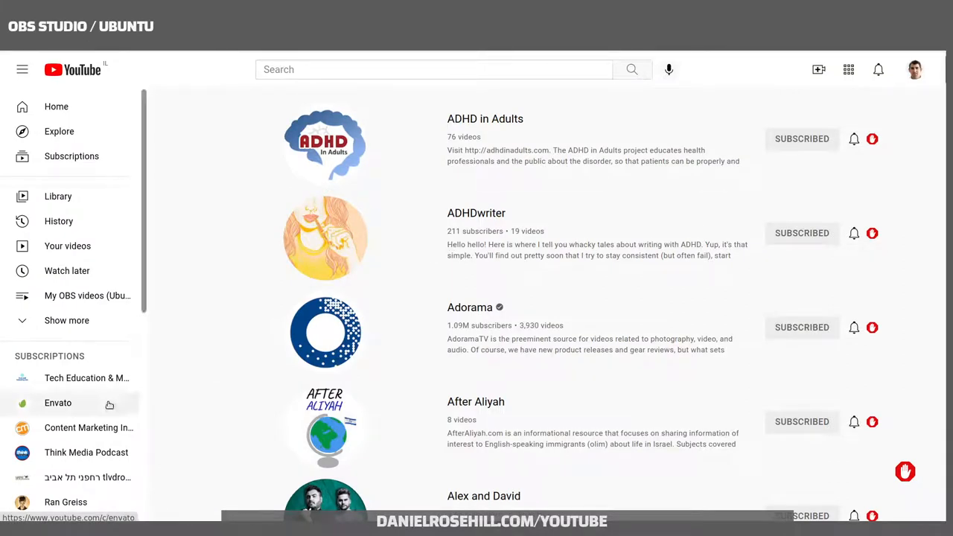
mouse_move(298, 304)
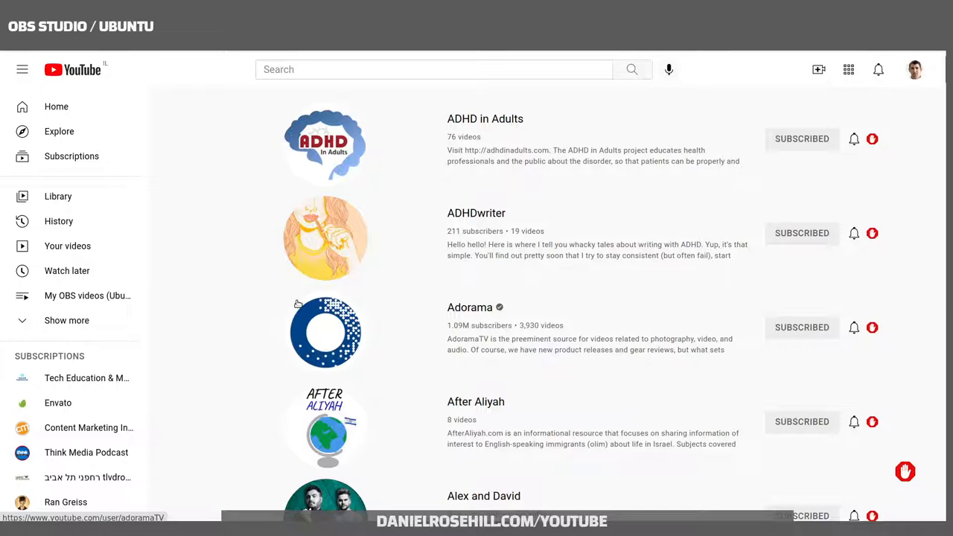
mouse_move(160, 295)
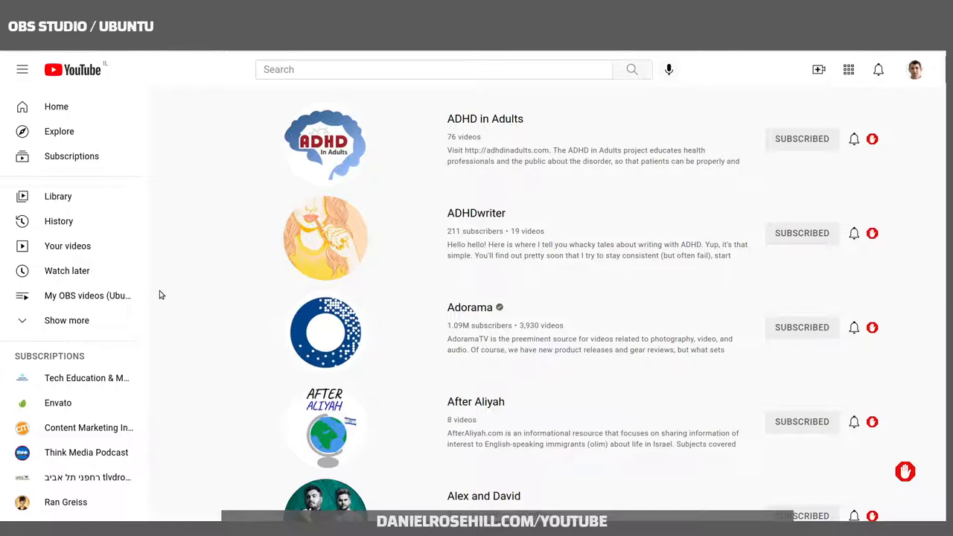
In Privacy settings toggle 'Keep all my subscriptions private' on and back off, leaving saved playlists private
scroll("down", 3)
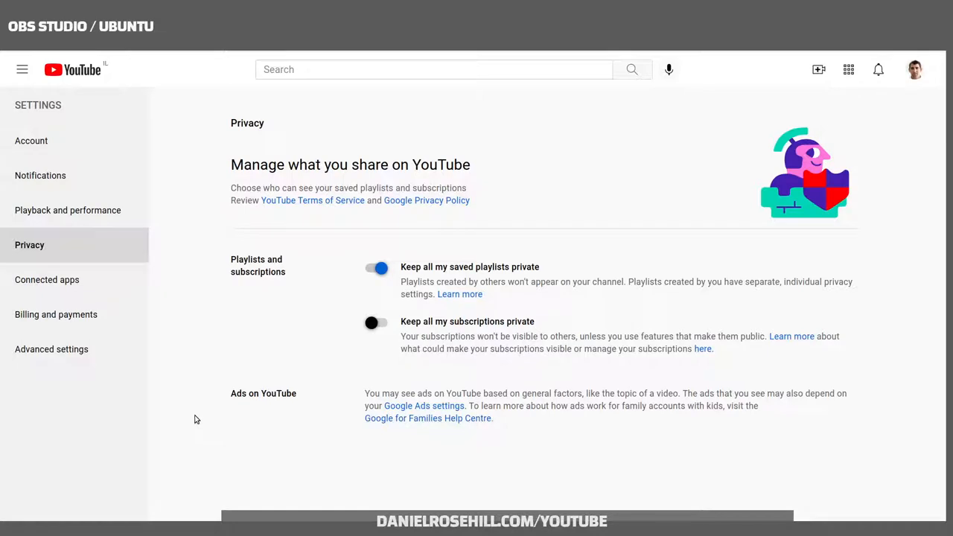
mouse_move(161, 435)
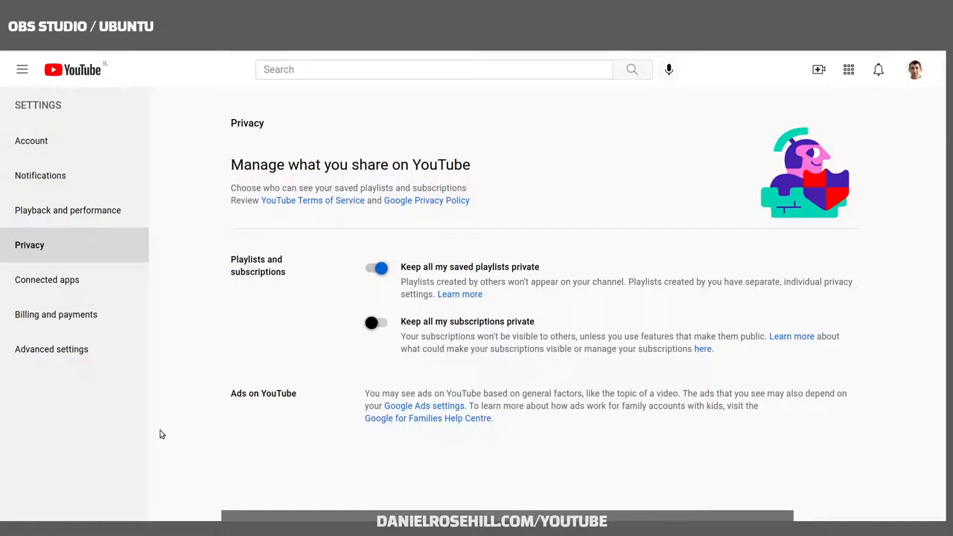
mouse_move(62, 255)
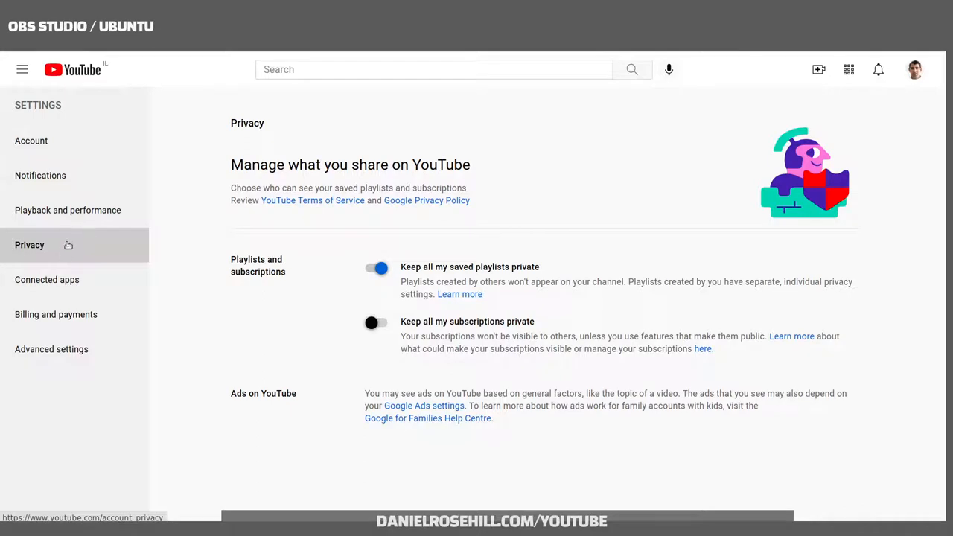
mouse_move(238, 392)
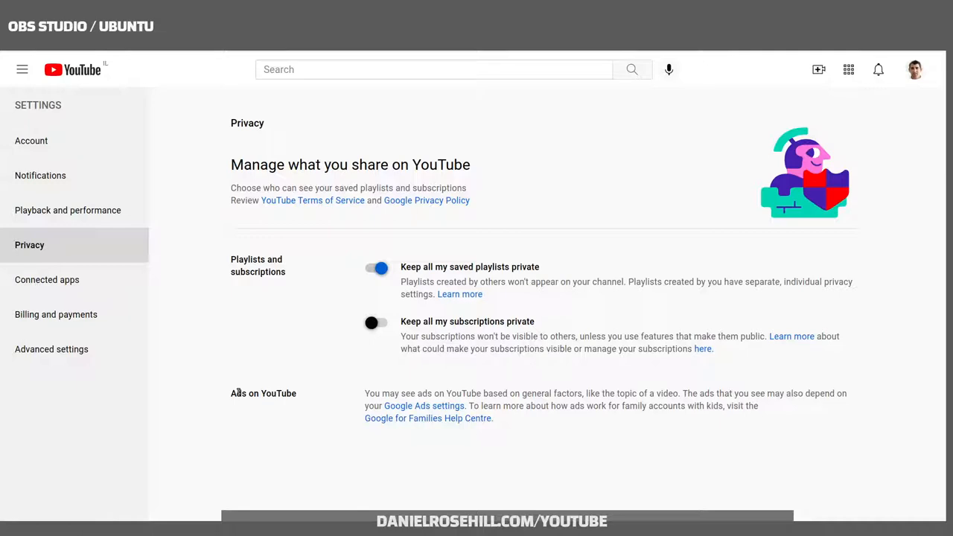
mouse_move(344, 351)
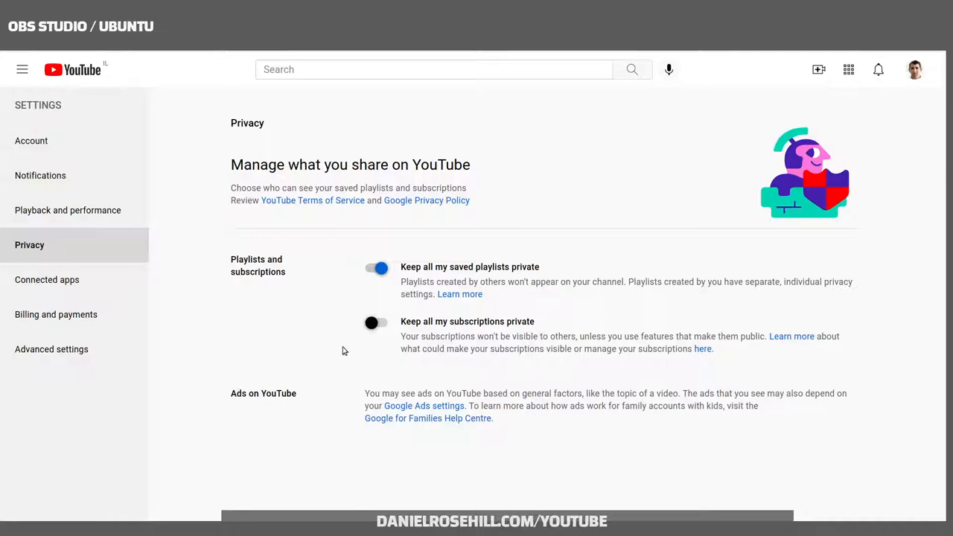
mouse_move(415, 342)
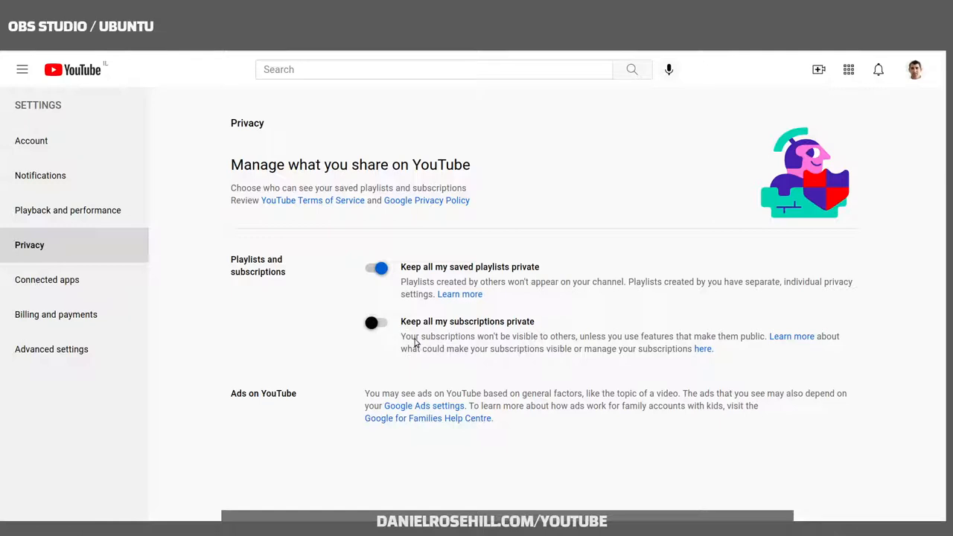
left_click(376, 322)
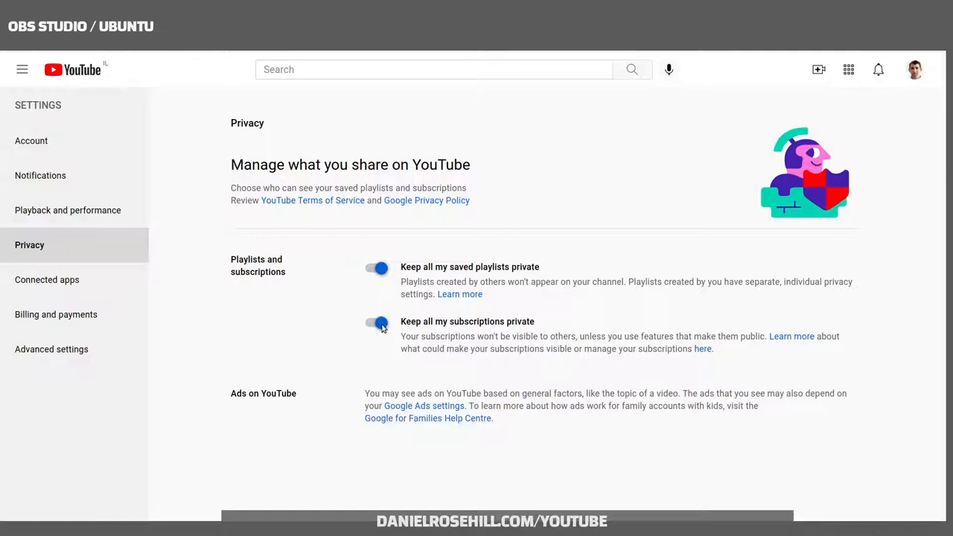
left_click(378, 322)
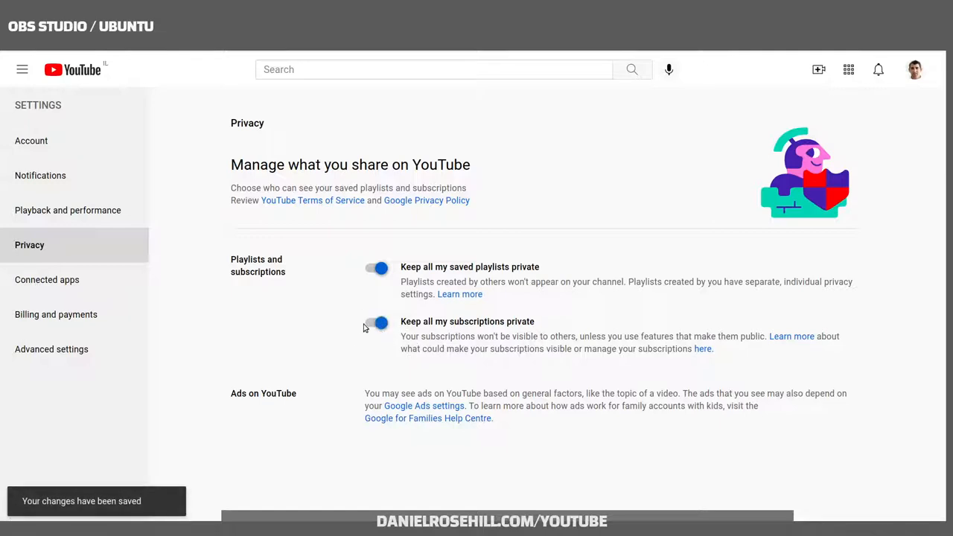
left_click(379, 322)
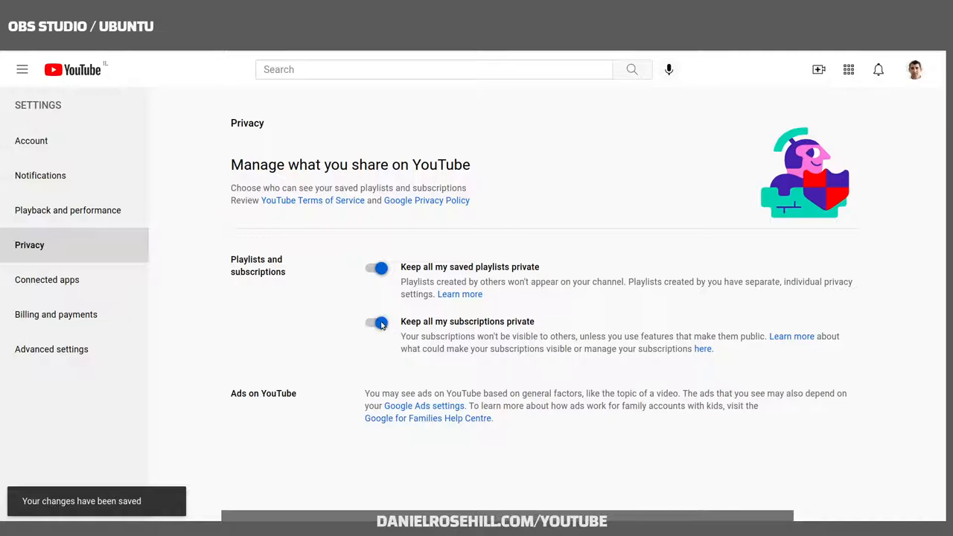
left_click(376, 322)
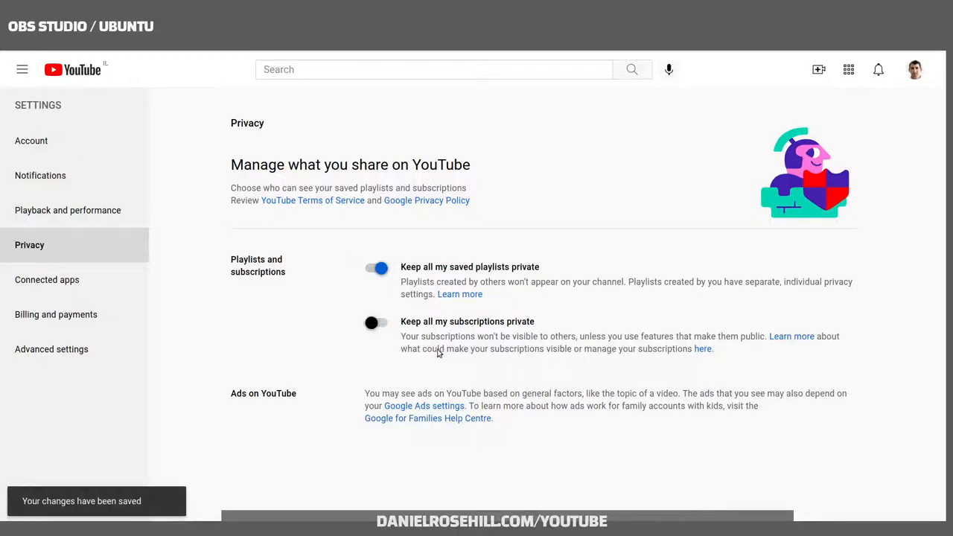
mouse_move(608, 366)
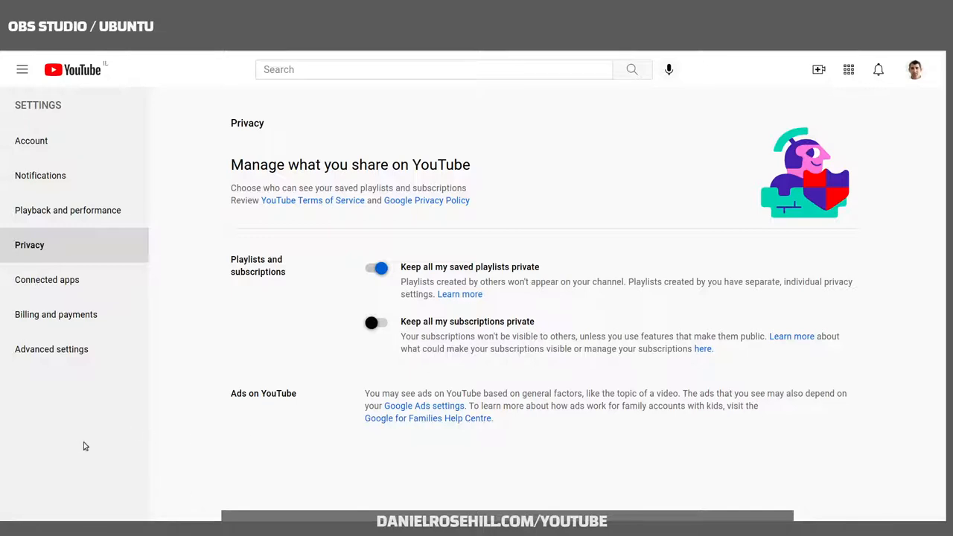
mouse_move(292, 371)
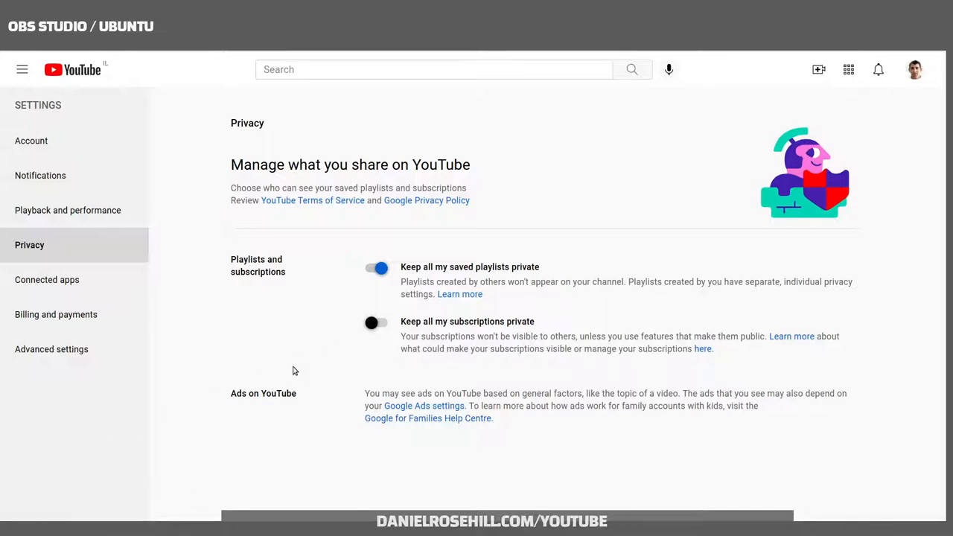
mouse_move(922, 78)
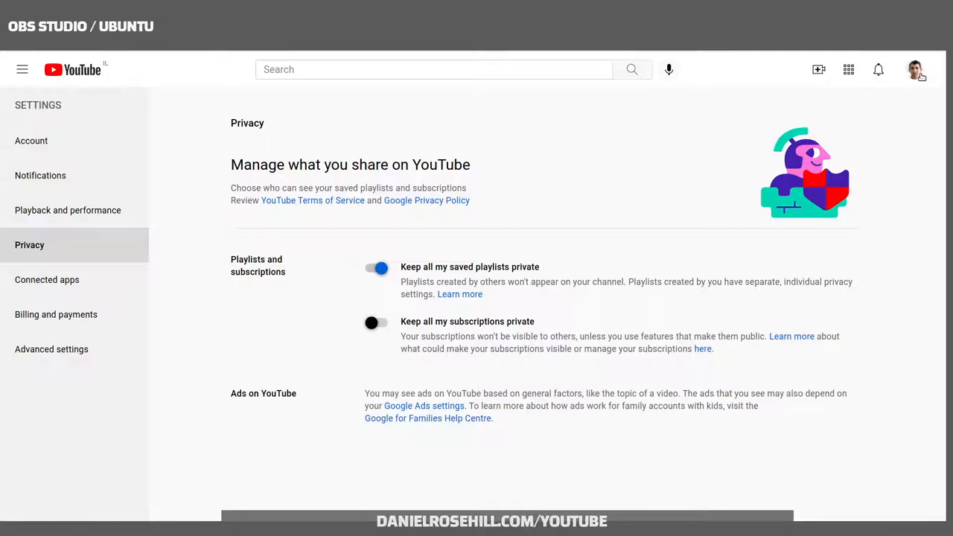
Go to your own channel via the account menu, stop the trailer and show its Channels tab
left_click(915, 70)
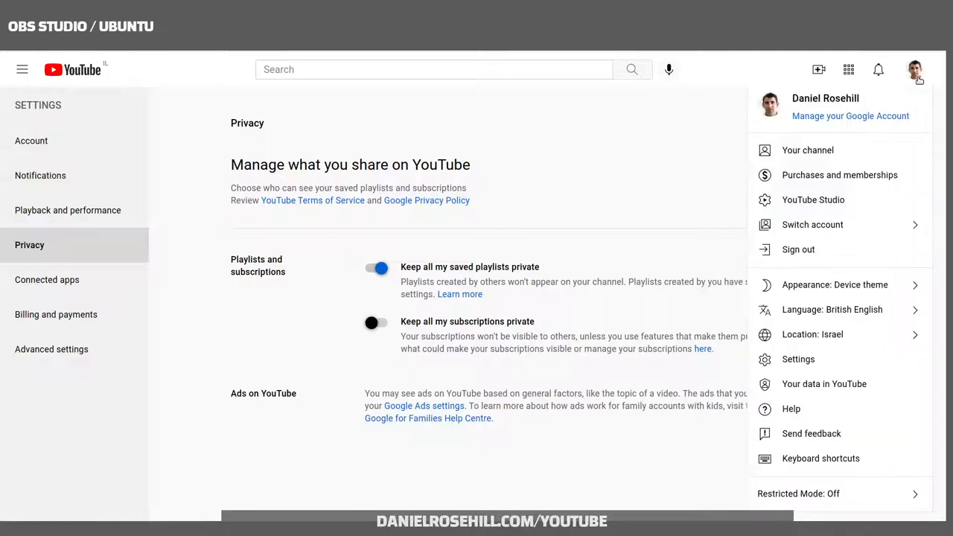
mouse_move(807, 149)
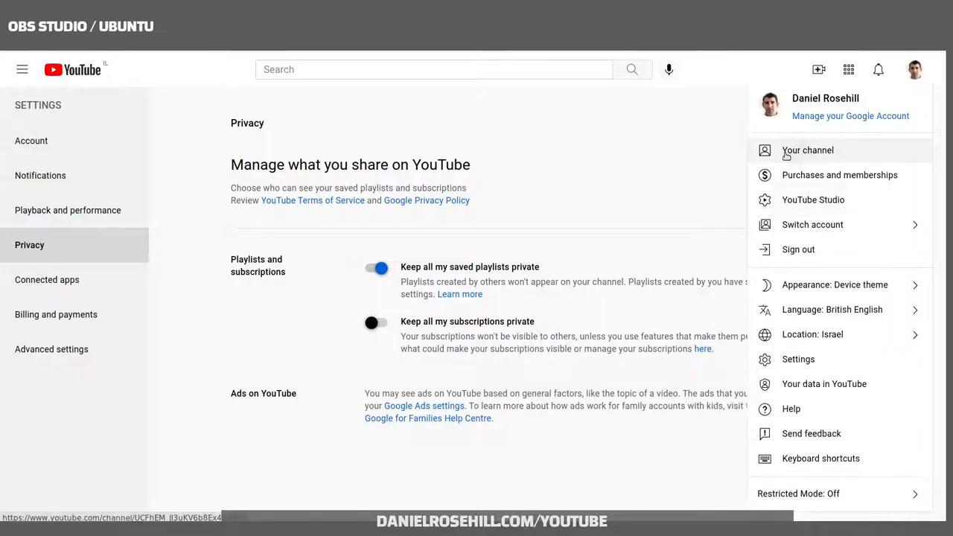
left_click(807, 149)
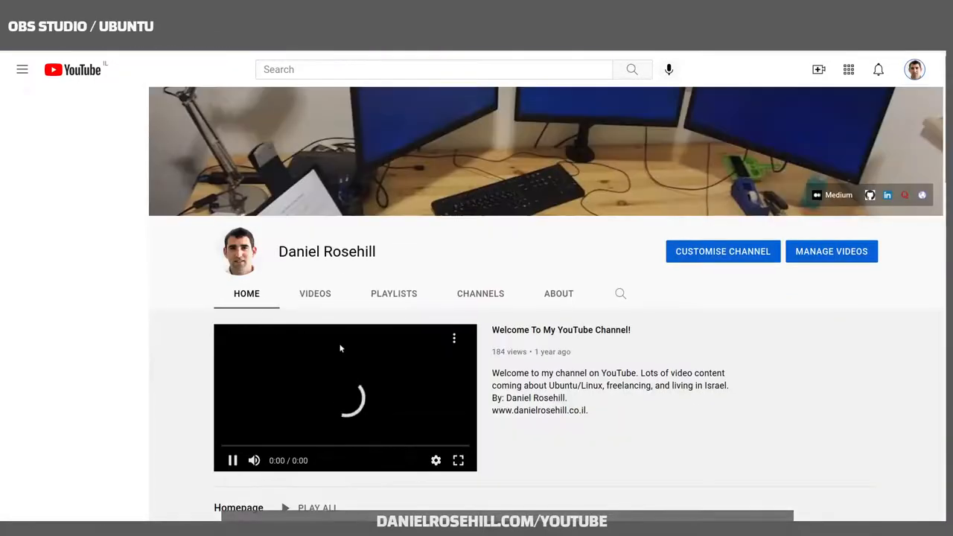
left_click(21, 70)
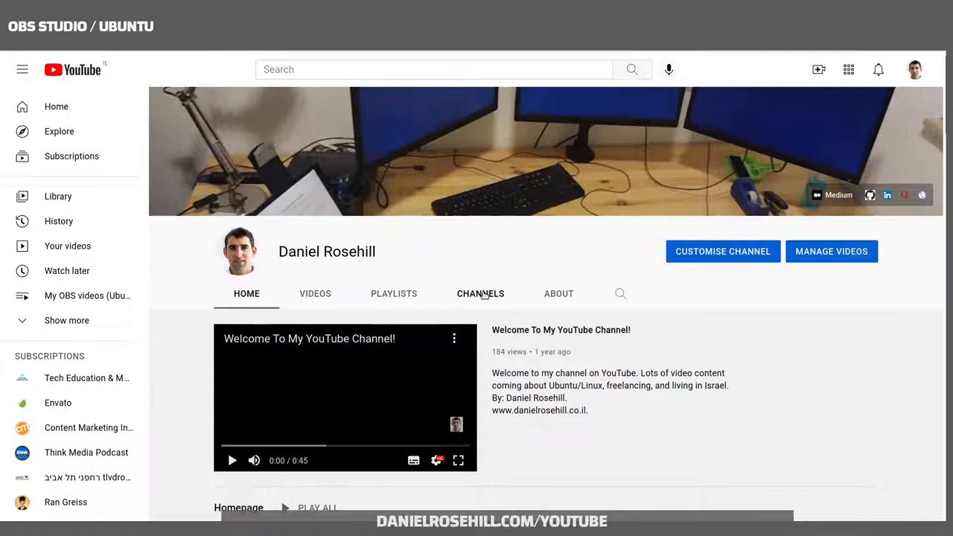
left_click(479, 294)
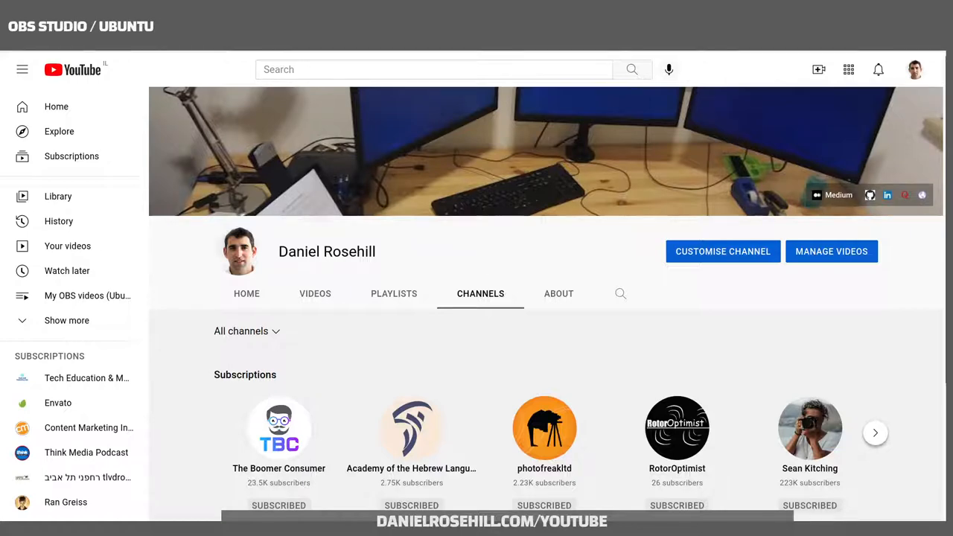
View the channel as a signed-out visitor and move through its Videos, Playlists and Channels listings
left_click(248, 293)
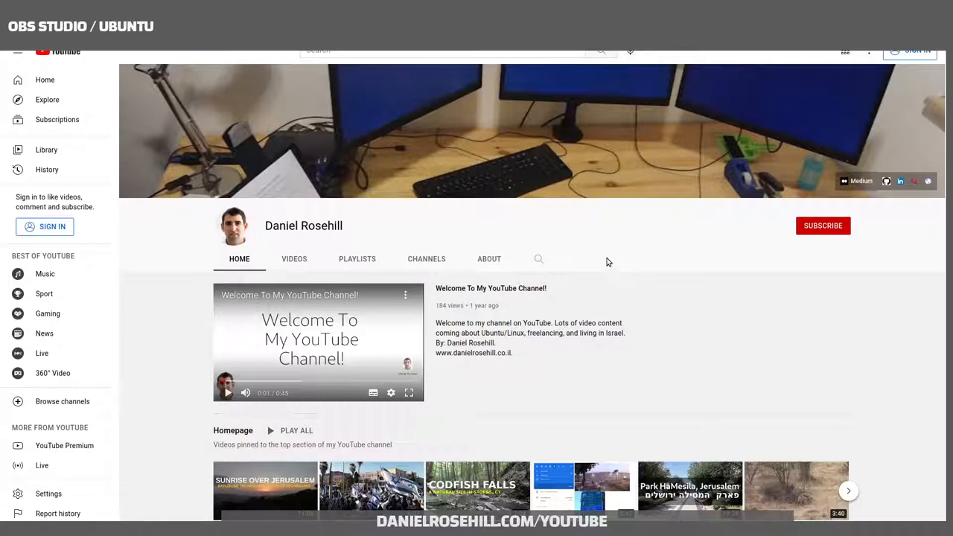
mouse_move(876, 144)
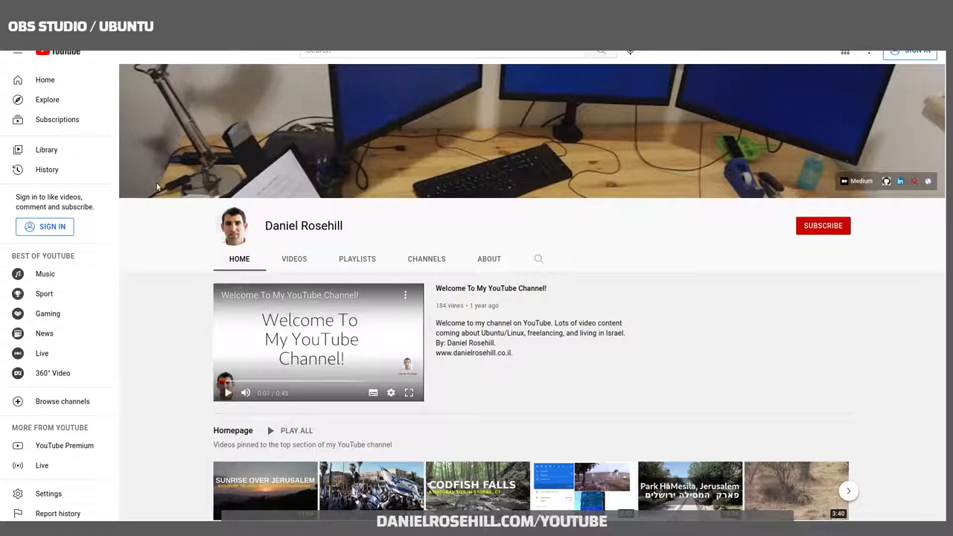
scroll("down", 3)
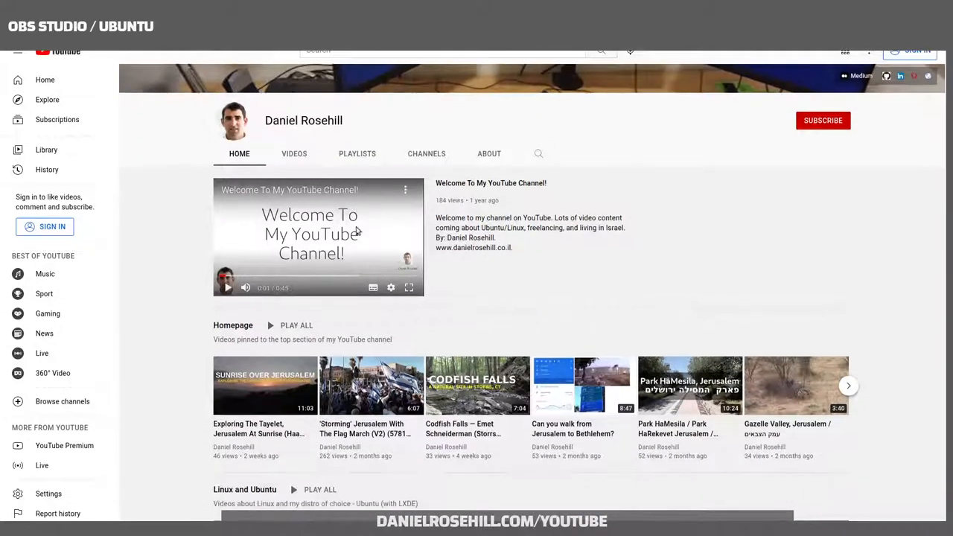
left_click(295, 154)
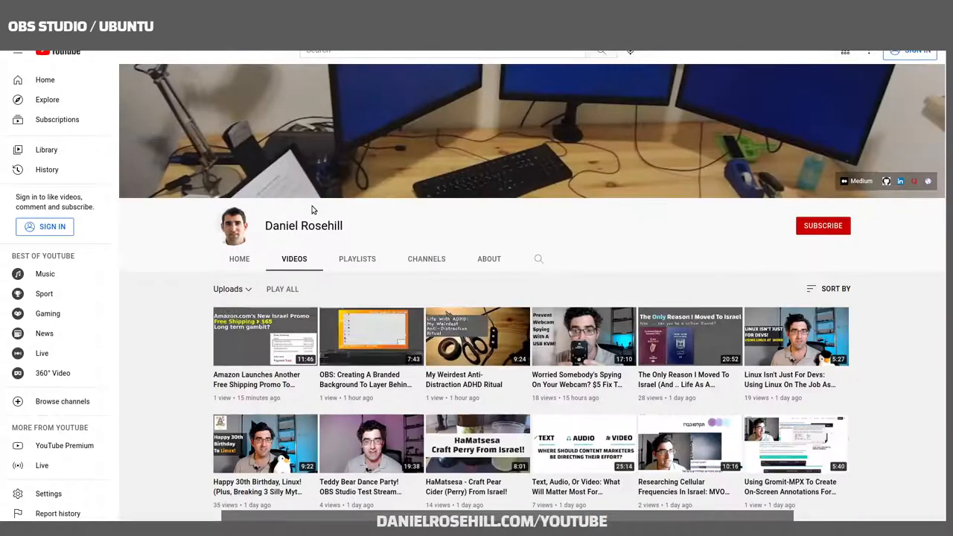
left_click(358, 259)
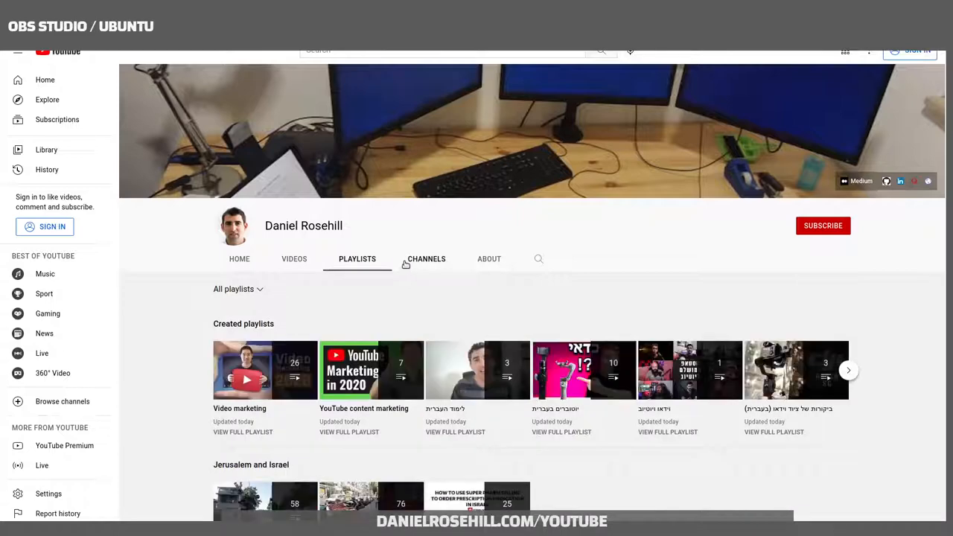
left_click(427, 259)
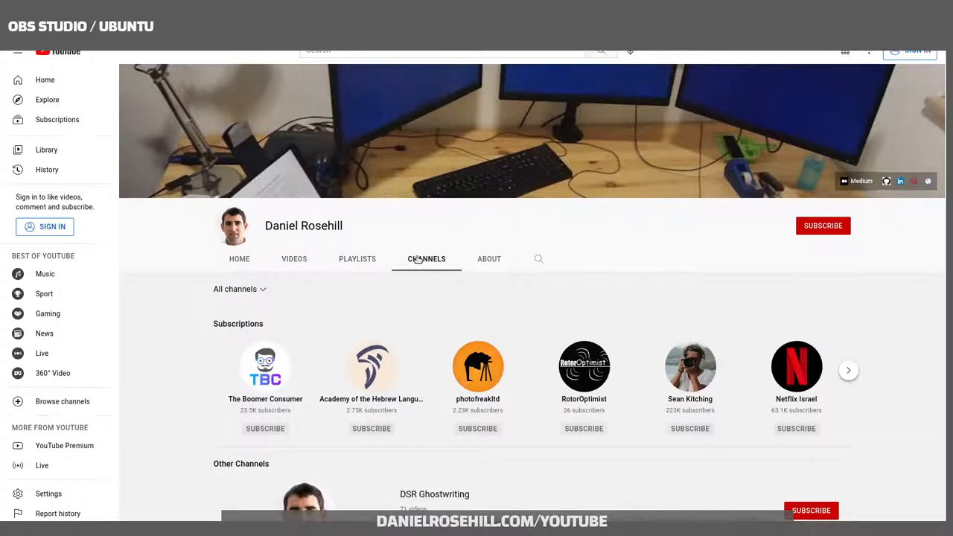
Scroll down through the channel's publicly visible Subscriptions grid
scroll("down", 3)
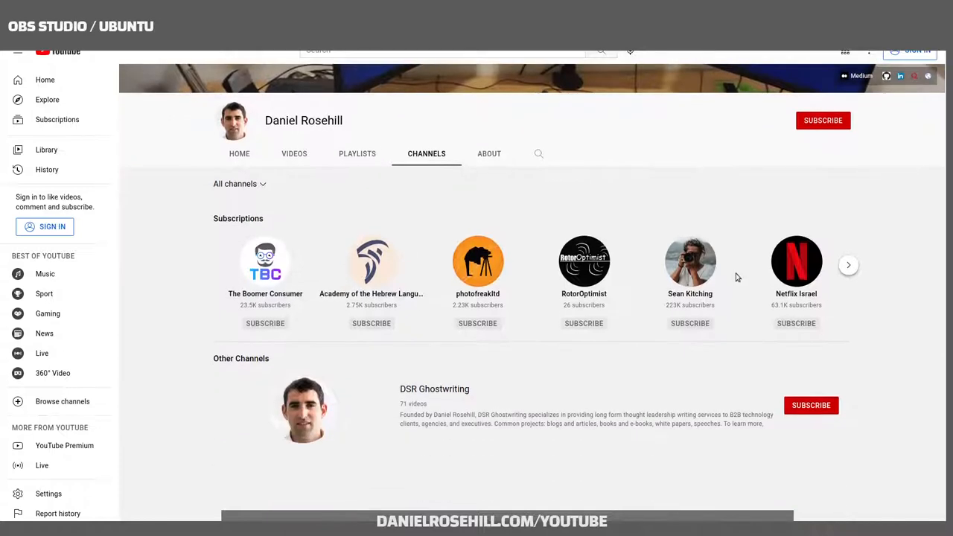
left_click(849, 265)
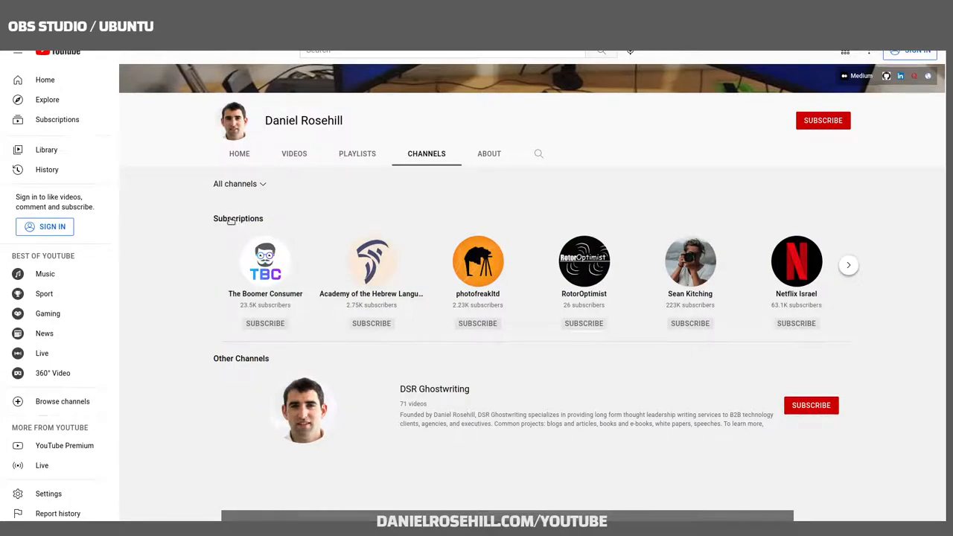
scroll("down", 3)
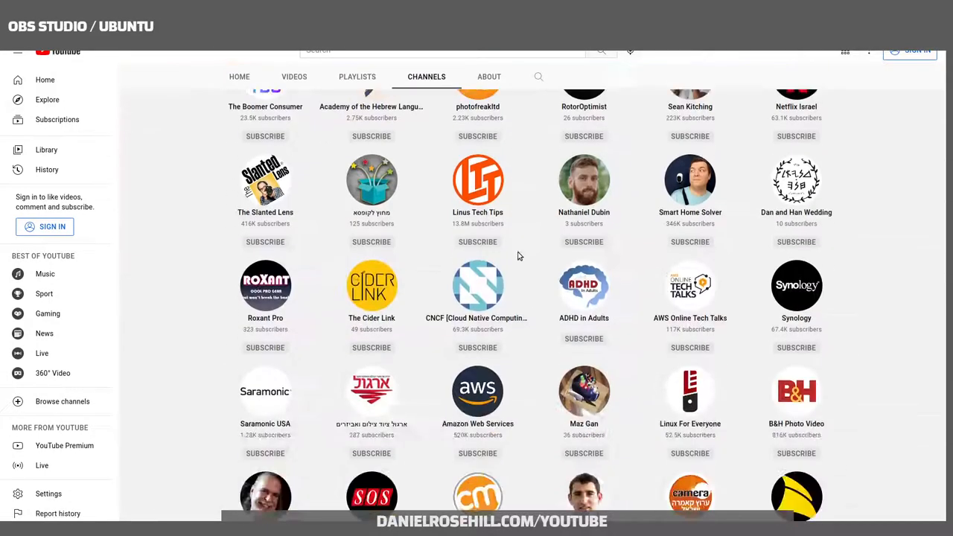
scroll("down", 3)
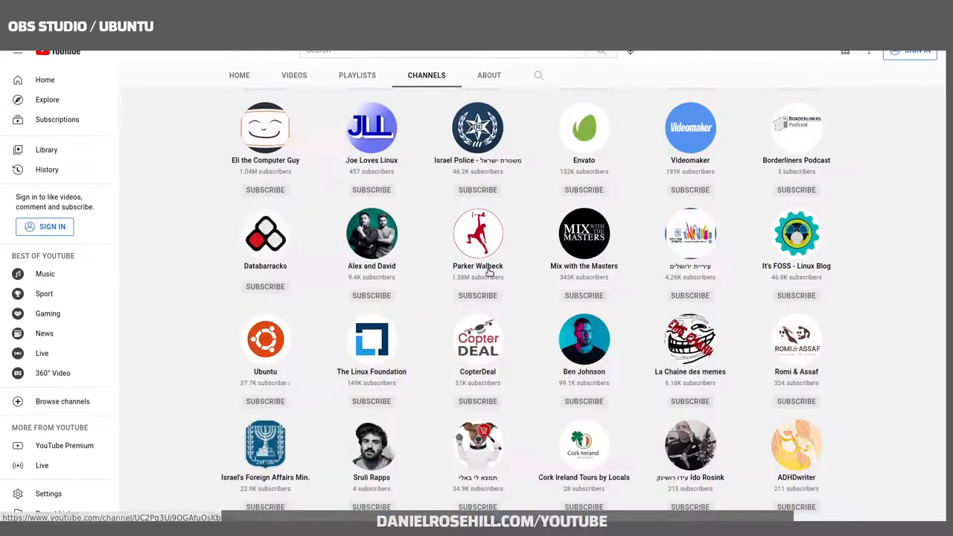
scroll("down", 3)
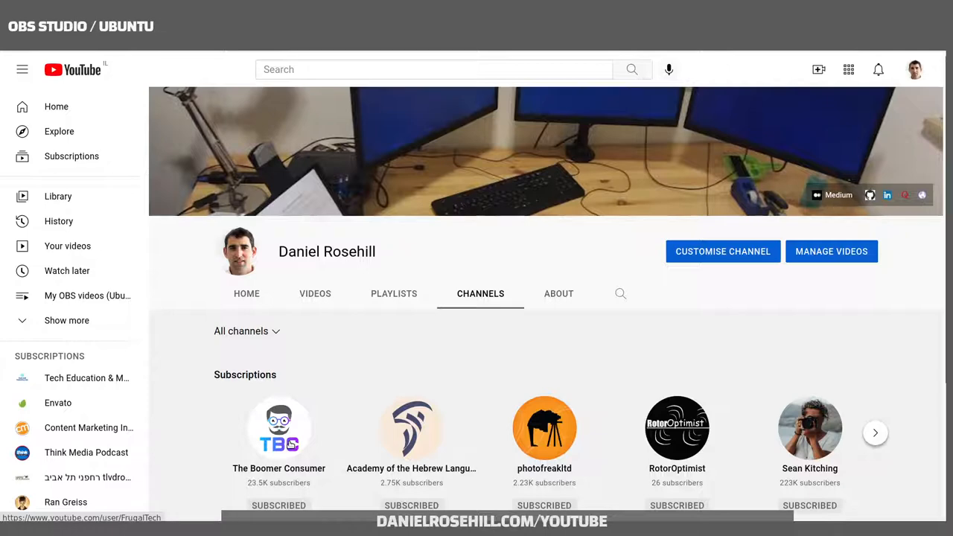
mouse_move(596, 429)
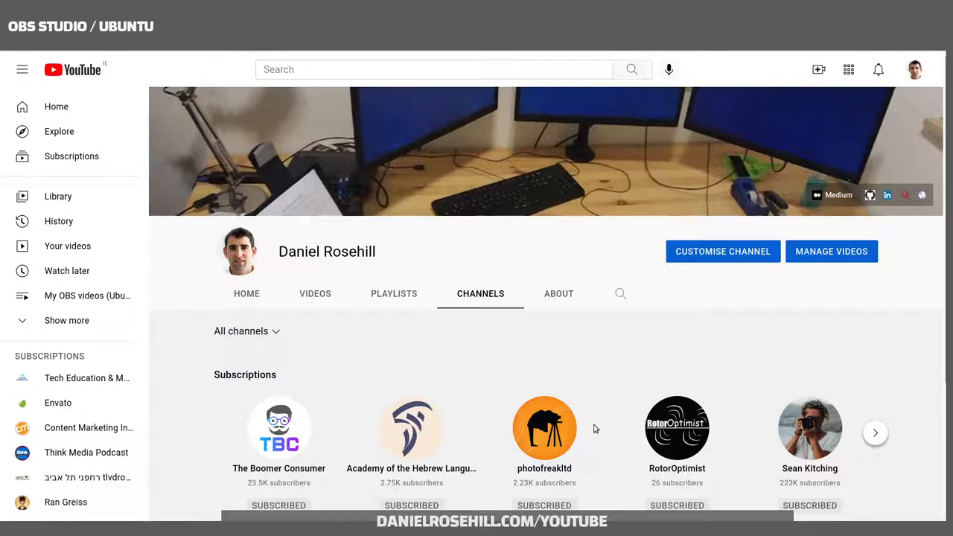
mouse_move(453, 447)
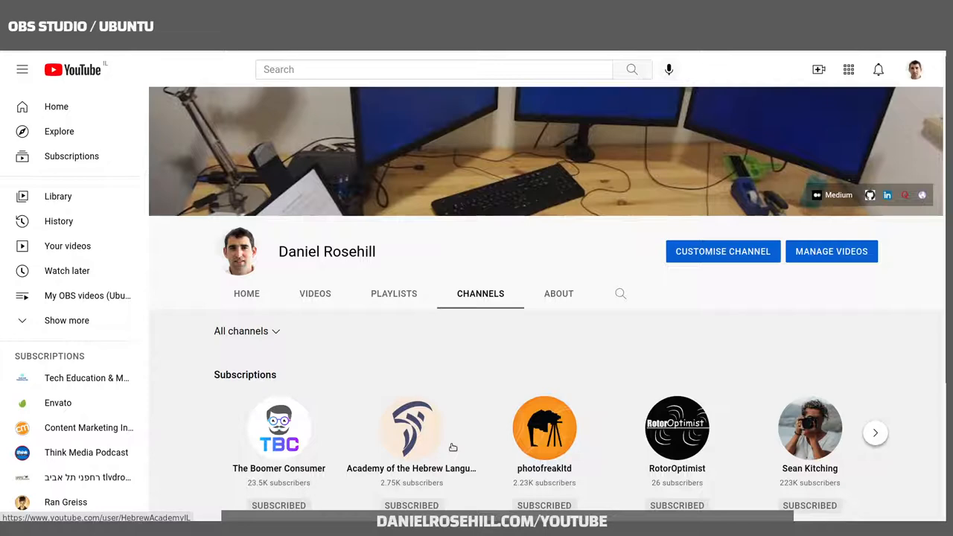
mouse_move(89, 428)
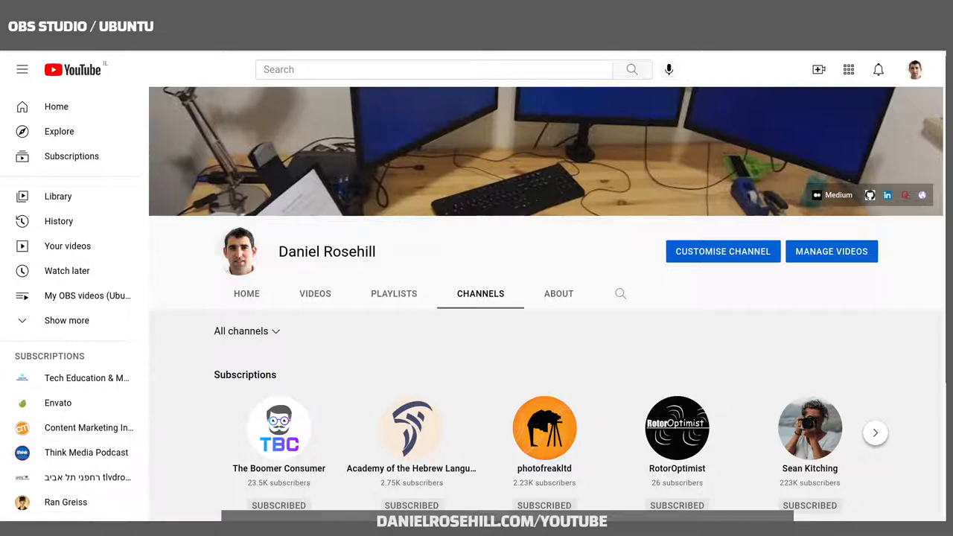
Go from the channel page into YouTube Studio's Channel content video manager
left_click(831, 251)
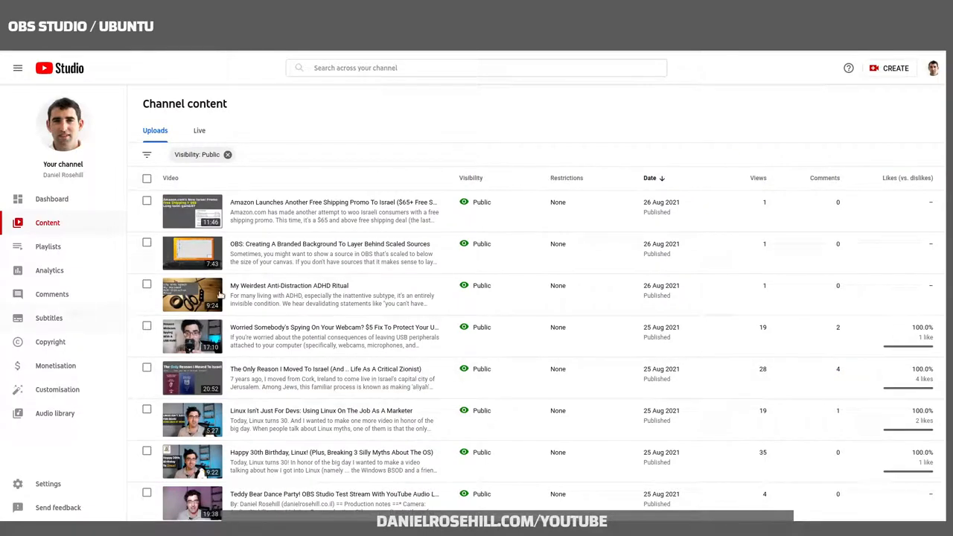
mouse_move(499, 173)
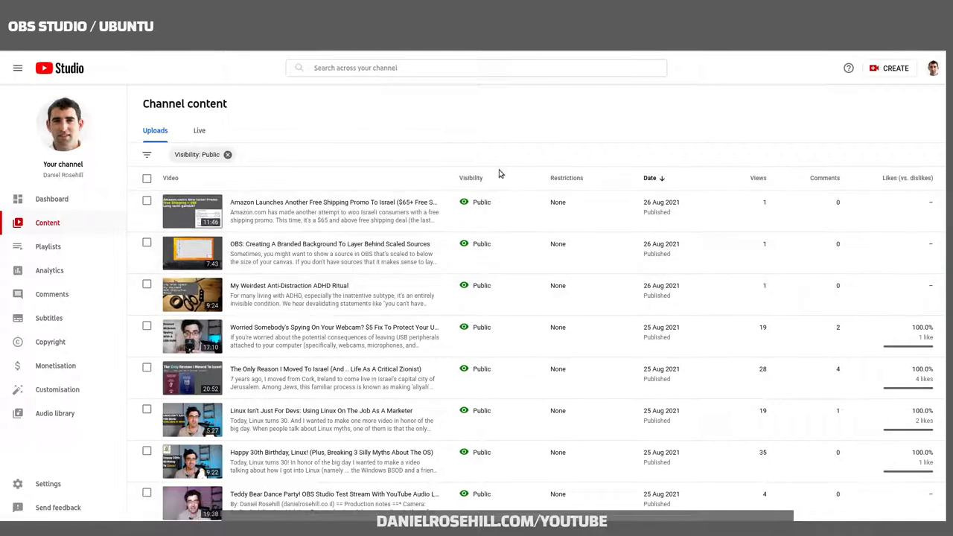
mouse_move(261, 253)
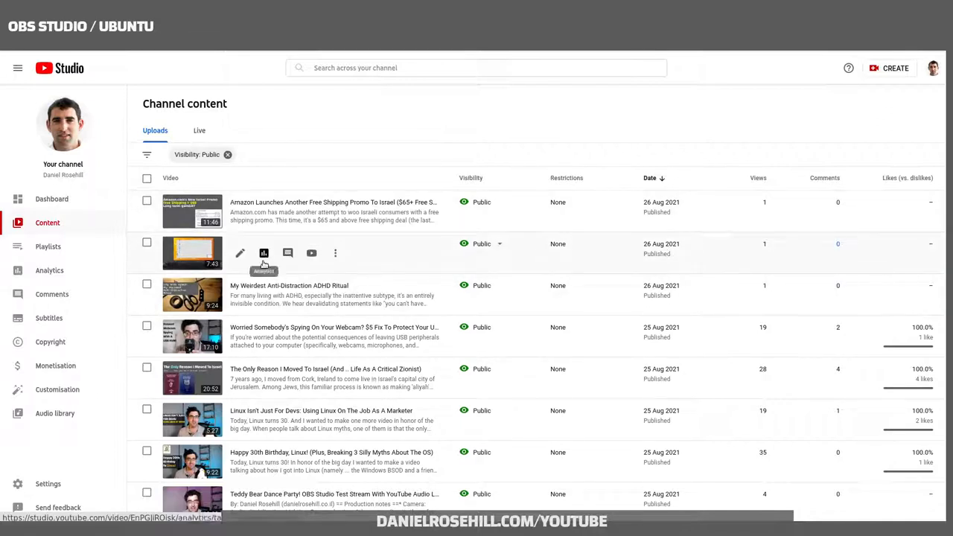
mouse_move(311, 253)
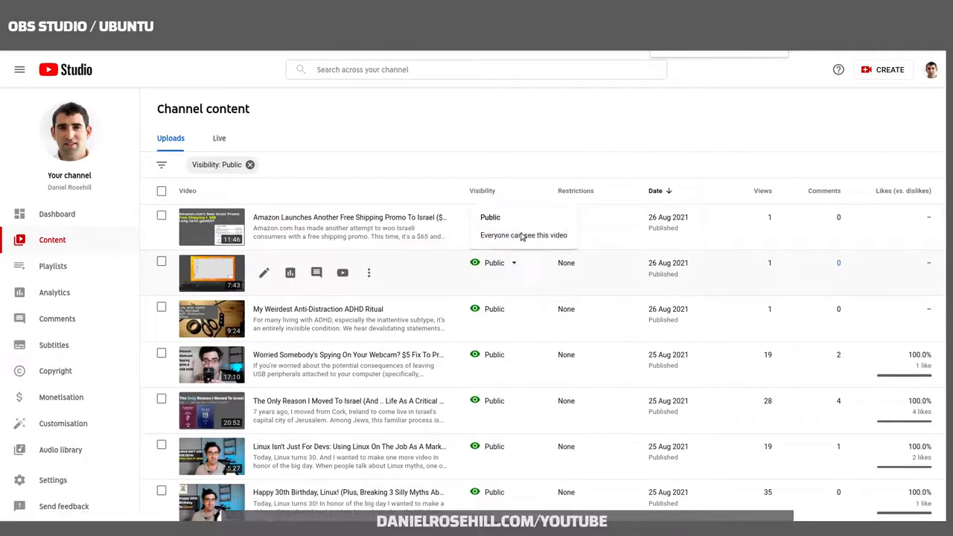
mouse_move(511, 137)
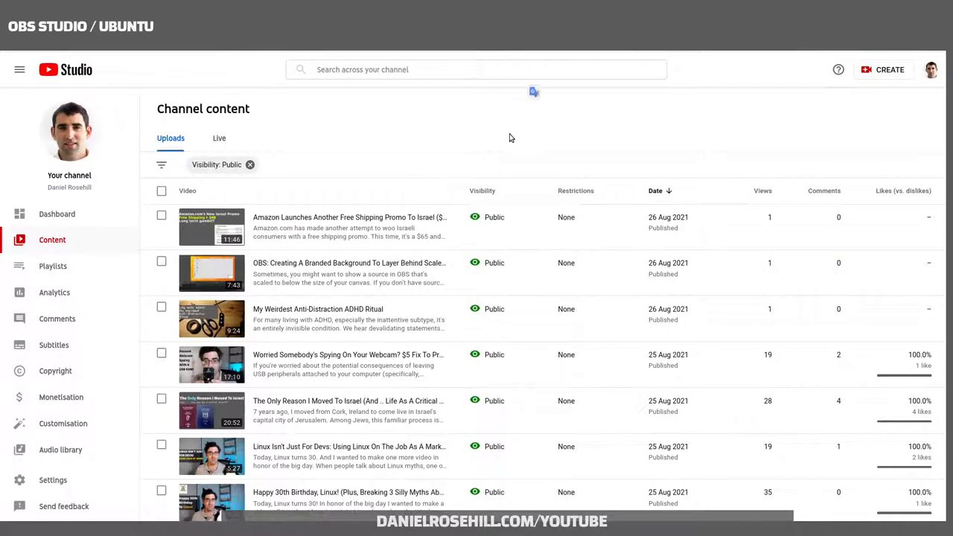
mouse_move(250, 164)
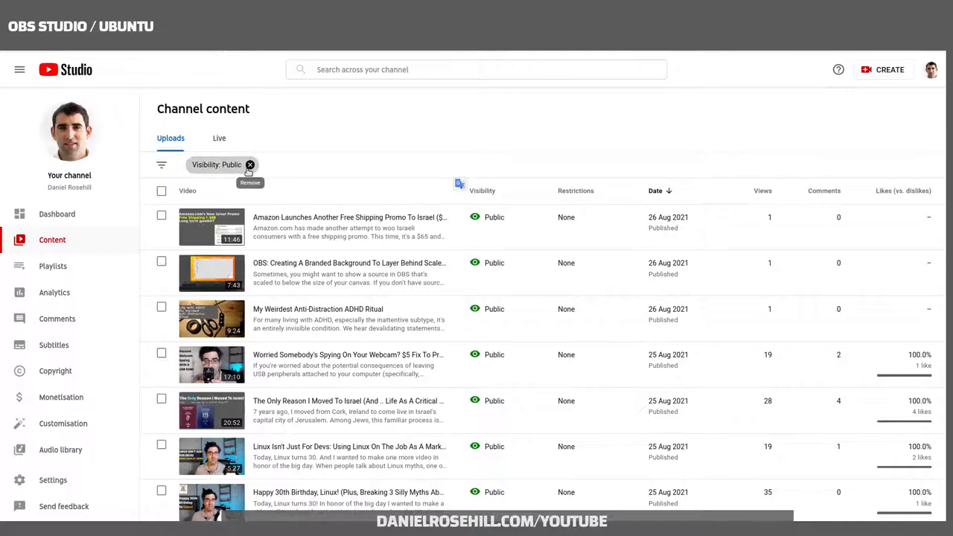
Clear the 'Visibility: Public' filter chip so unlisted uploads appear in the list
left_click(250, 164)
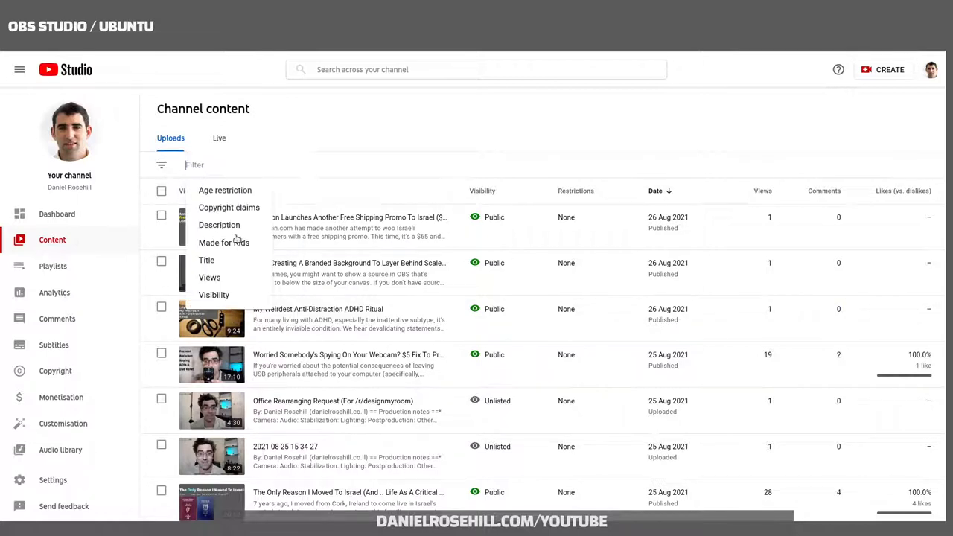
Apply a Visibility = Public filter and scroll through the public uploads from 24–26 August
left_click(215, 295)
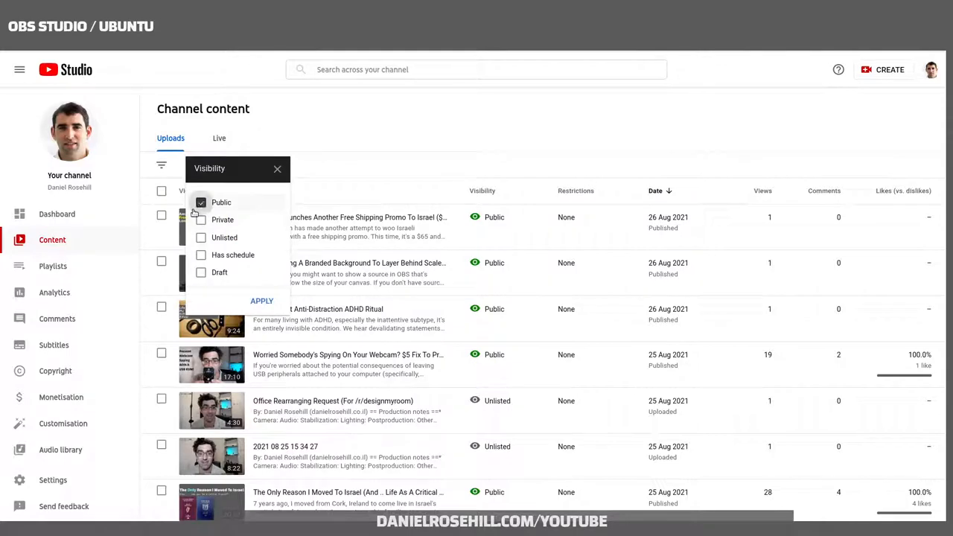
left_click(263, 301)
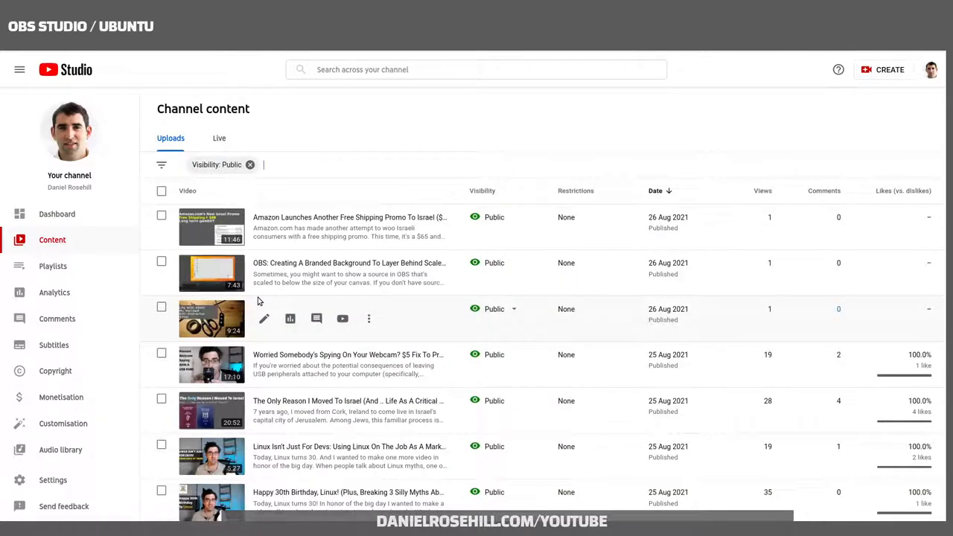
mouse_move(369, 273)
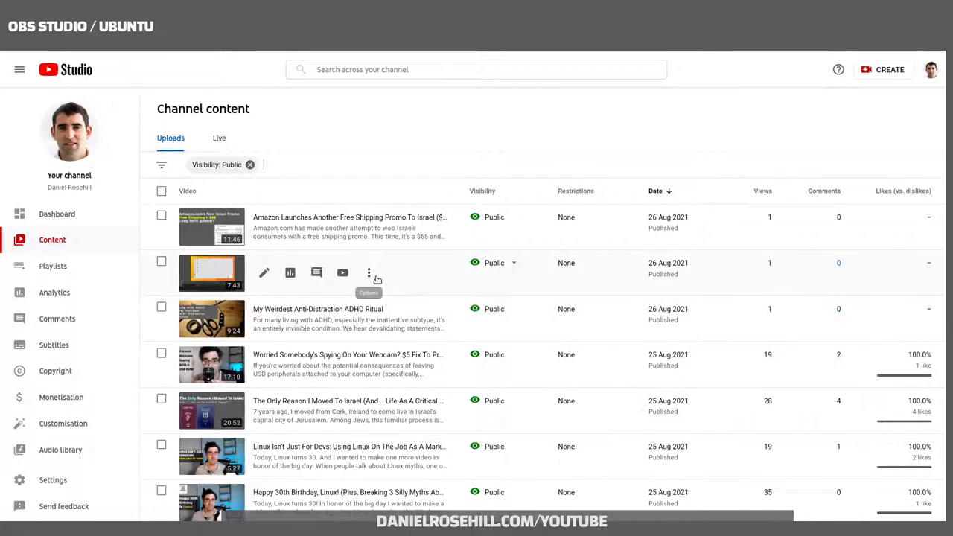
scroll("down", 3)
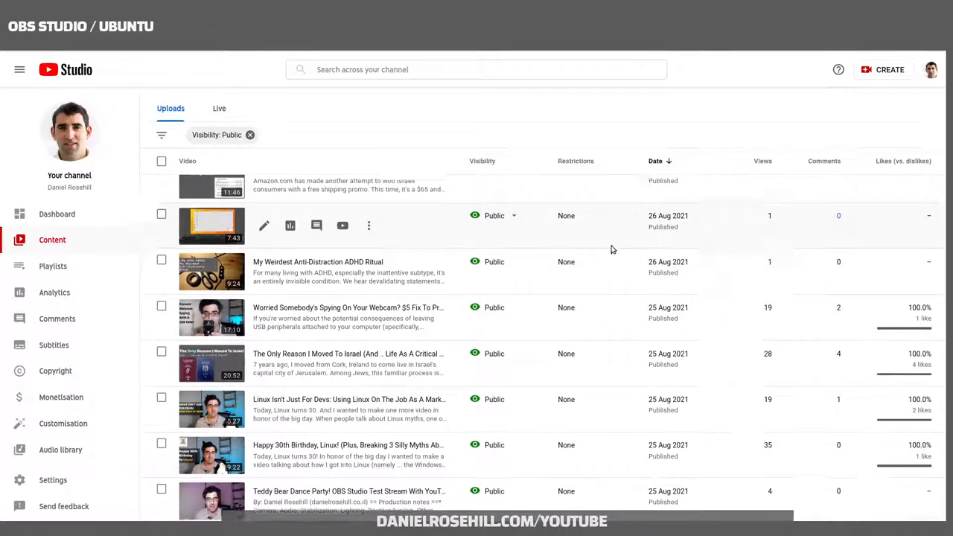
scroll("down", 3)
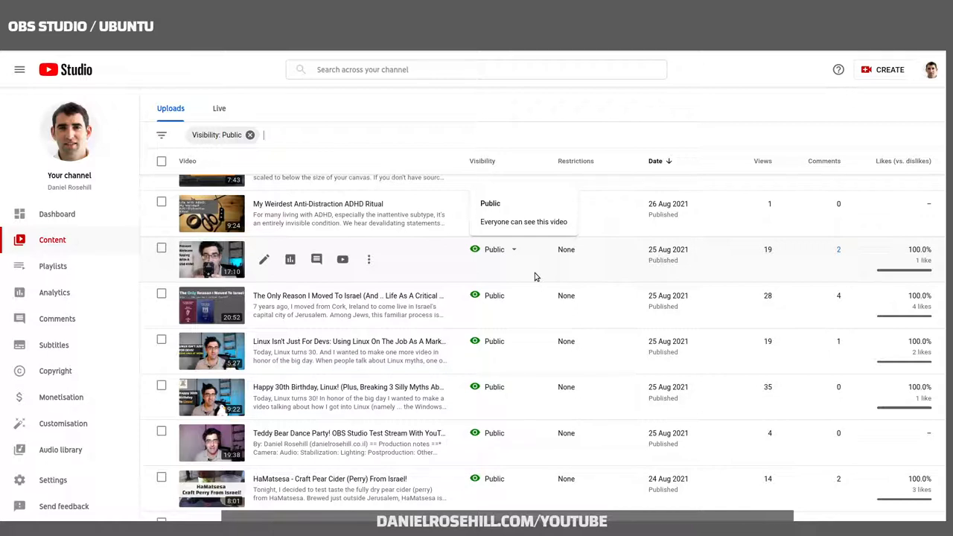
scroll("up", 3)
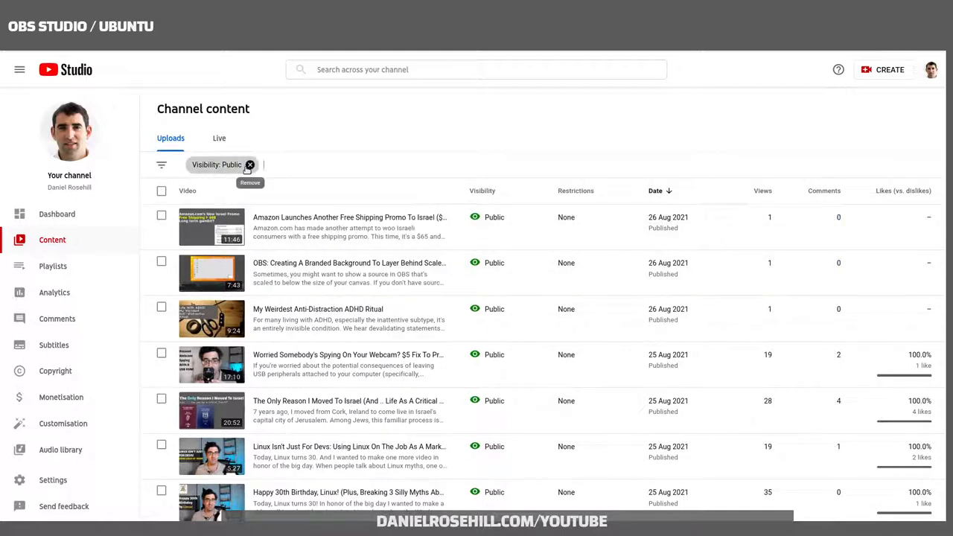
mouse_move(697, 152)
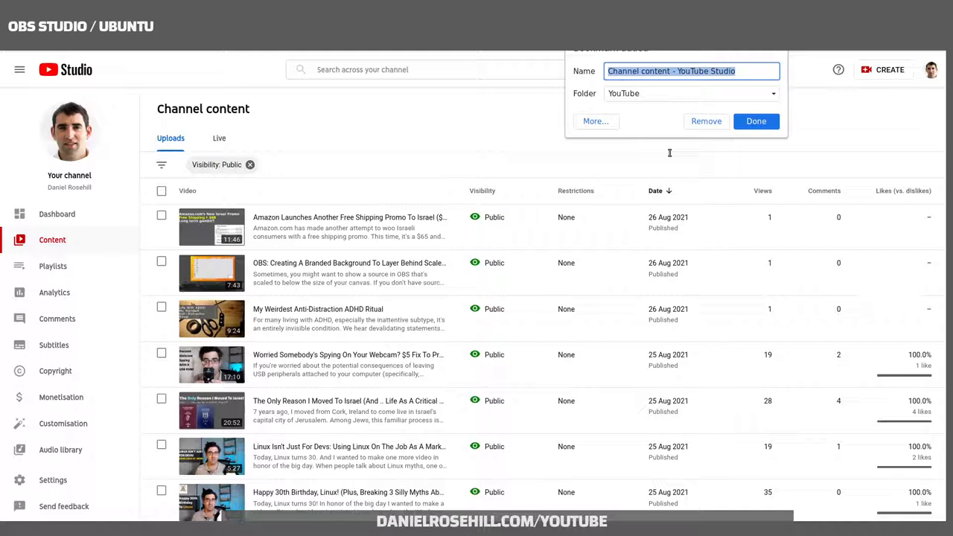
Name the bookmark 'YT video manager - public videos' in the YouTube folder and save it
type("My Yo")
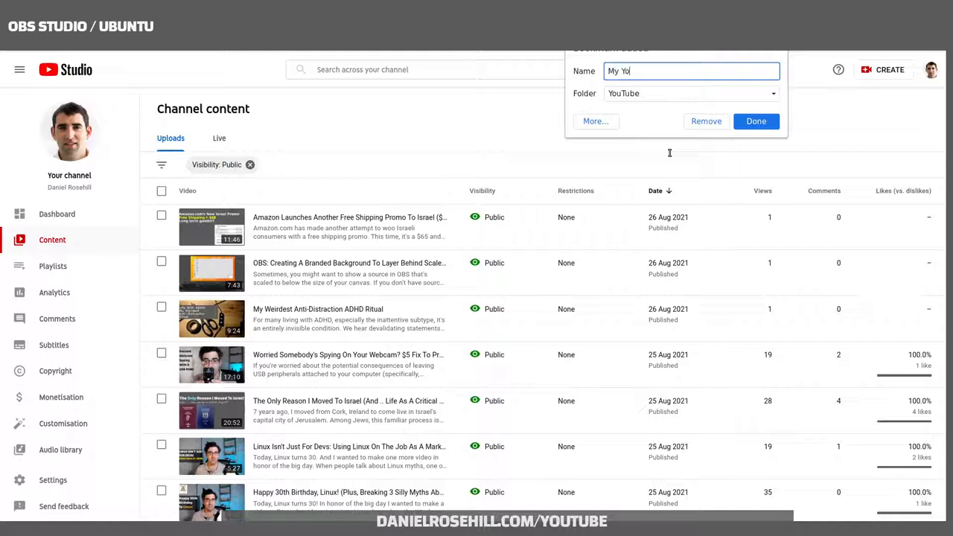
type("uTube account - public")
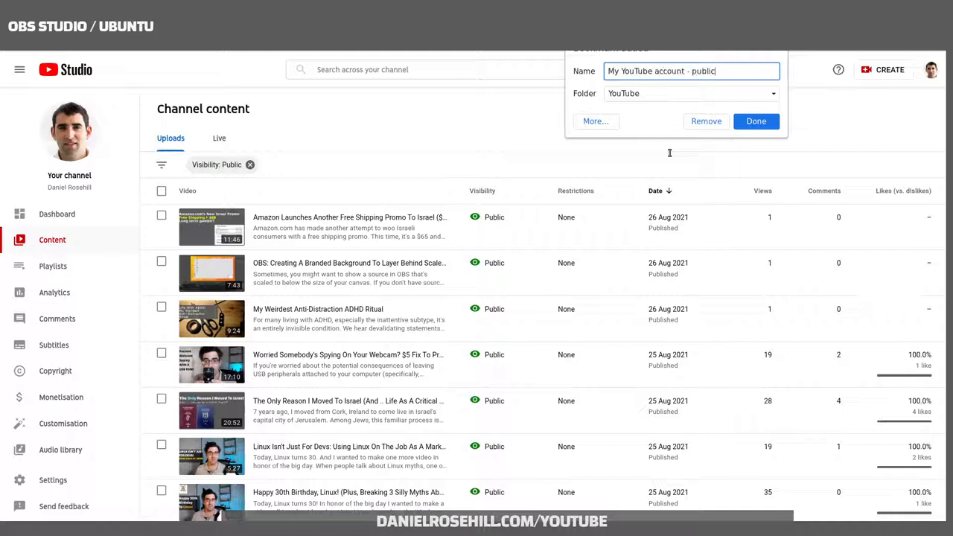
type("YTY")
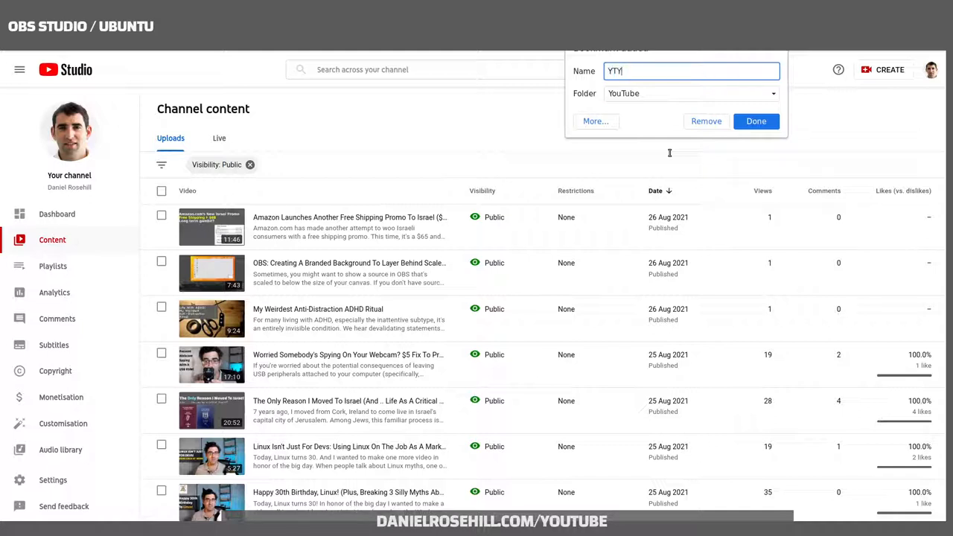
key("BackSpace")
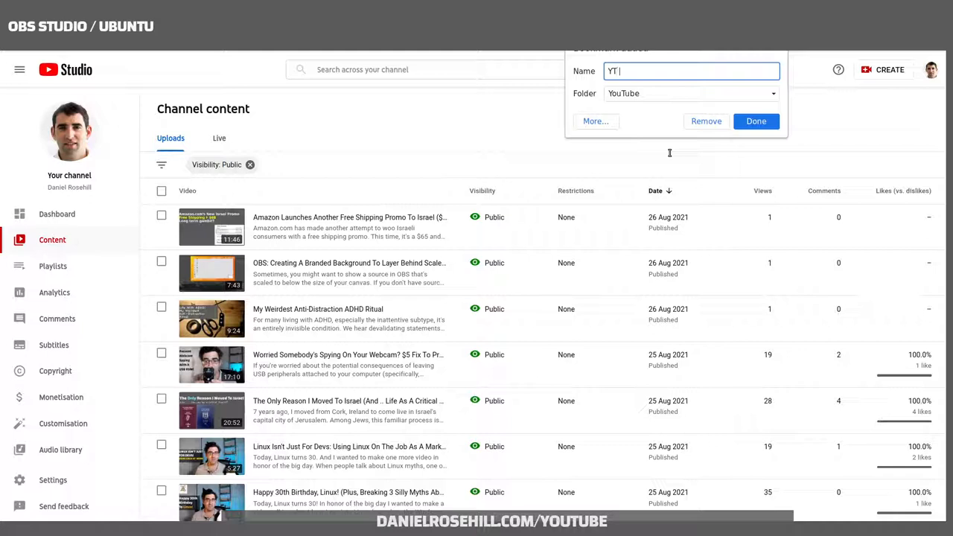
type("video manager - public videos")
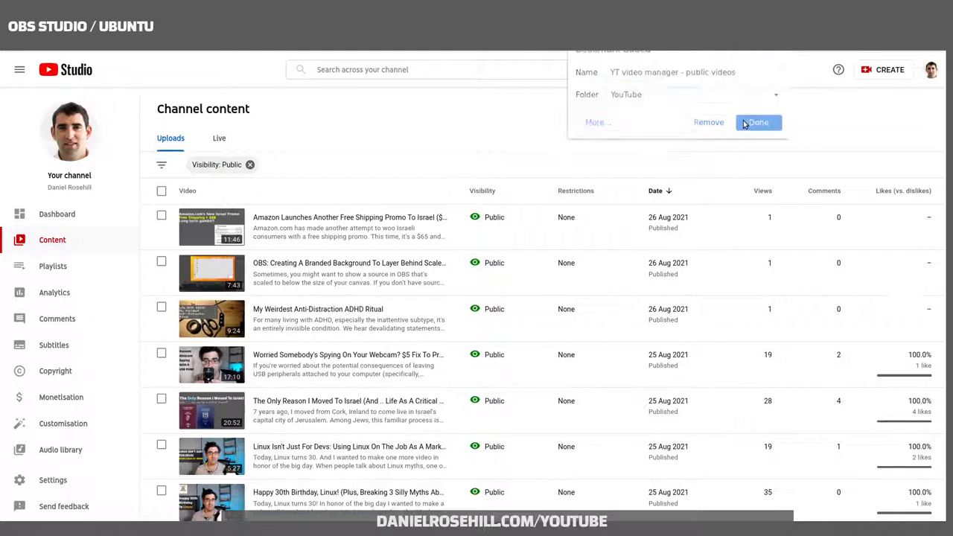
left_click(758, 122)
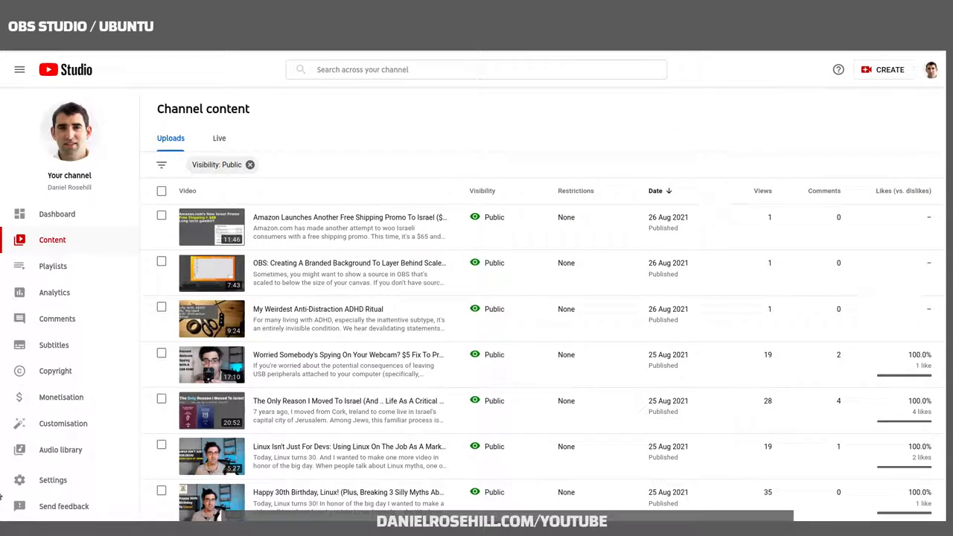